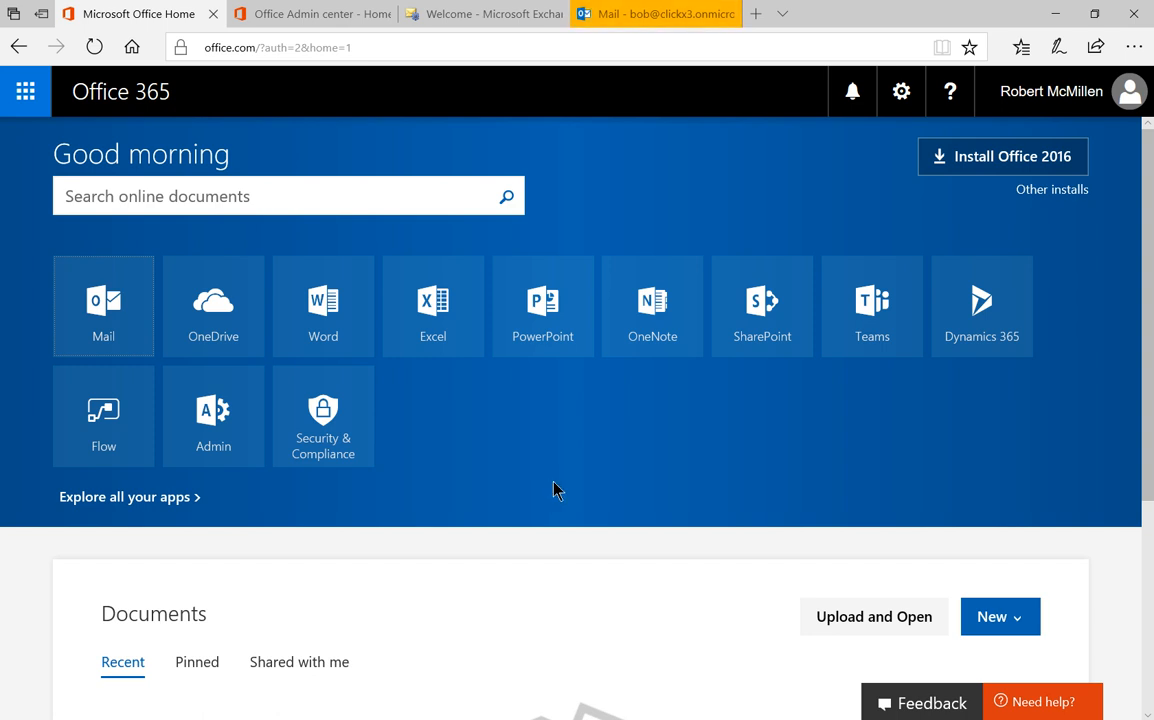
pyautogui.moveTo(520, 472)
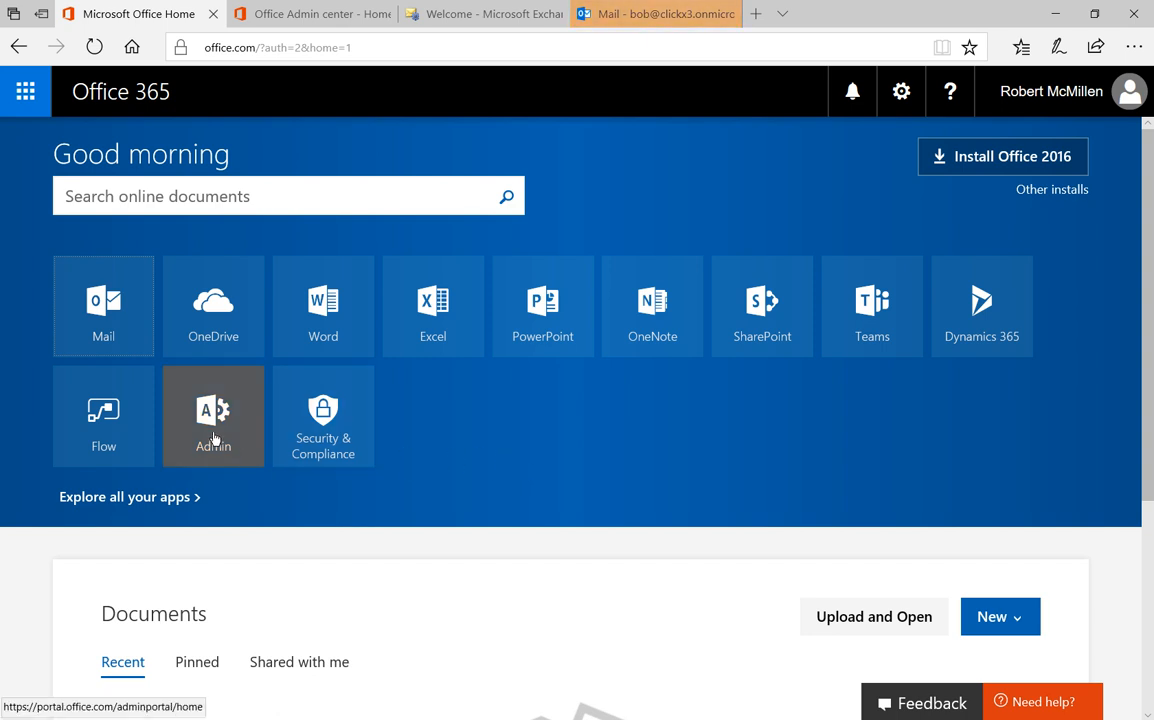
# Go to the Office 365 admin home and expand the Admin centers list.
pyautogui.click(212, 418)
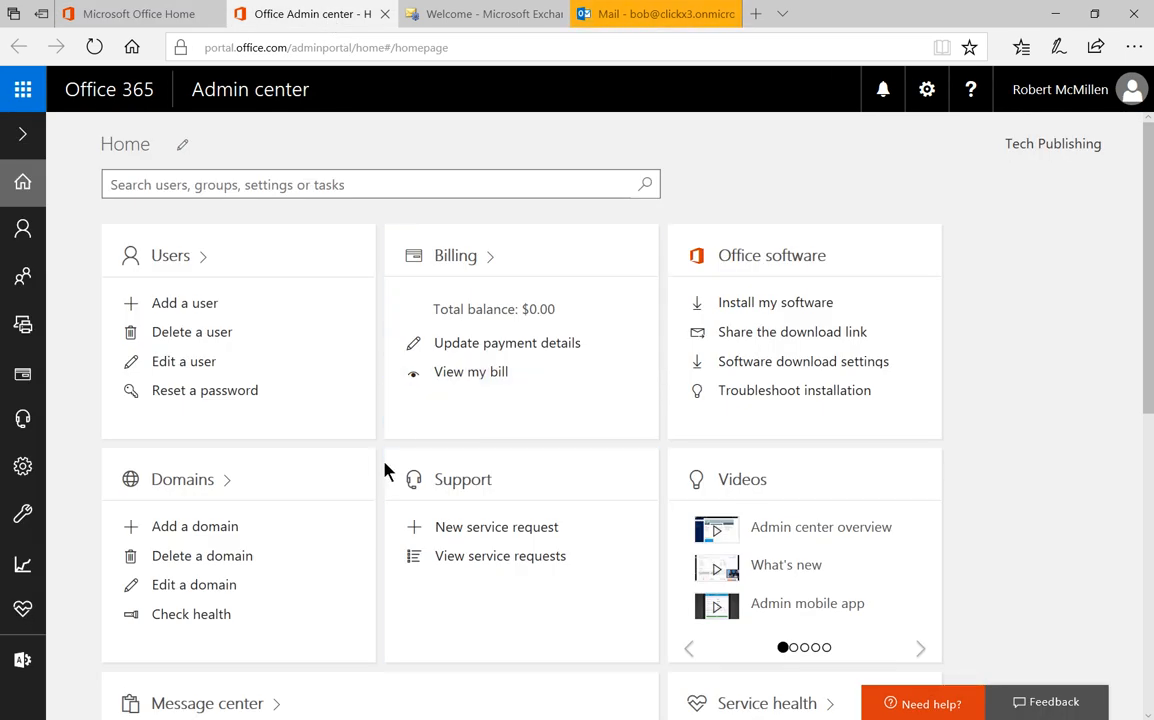
pyautogui.click(20, 660)
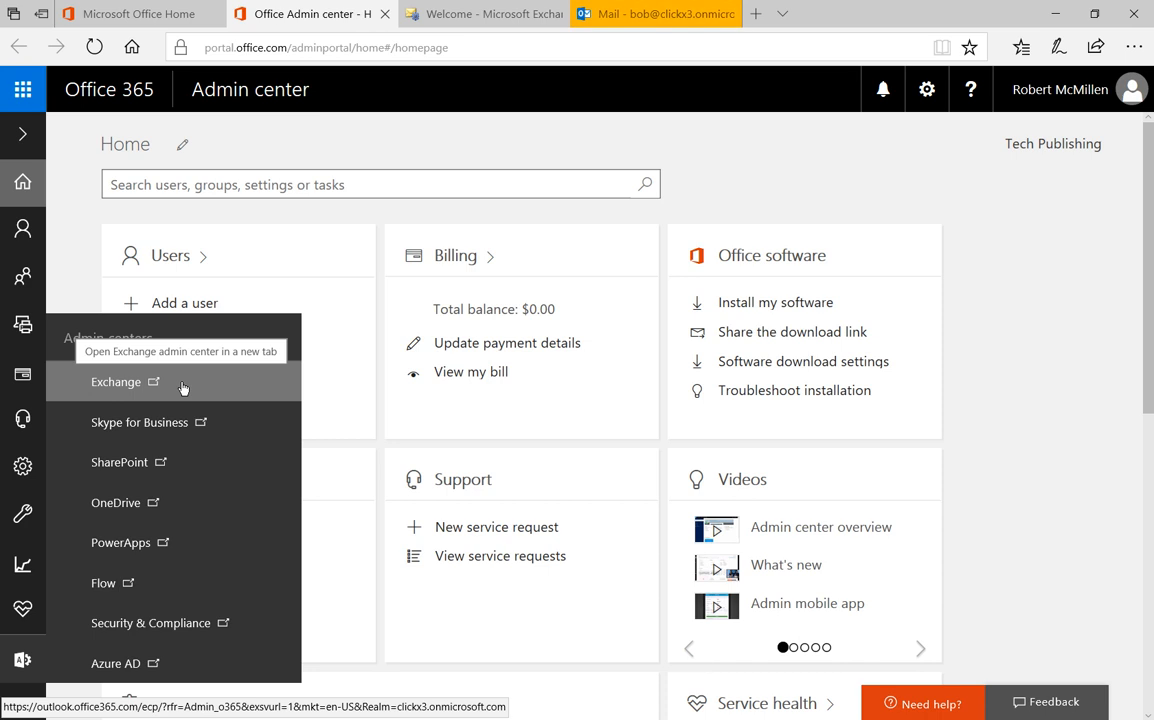
# Launch the Exchange admin center and show the recipients' mailboxes list.
pyautogui.click(116, 382)
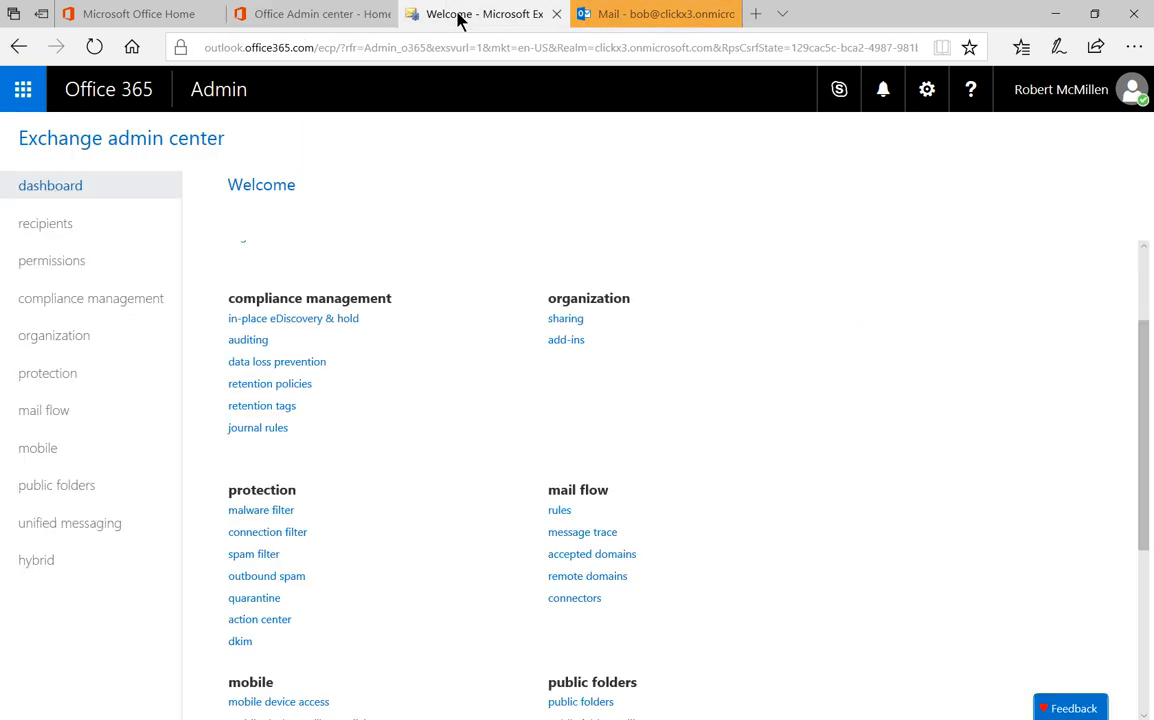
pyautogui.moveTo(406, 236)
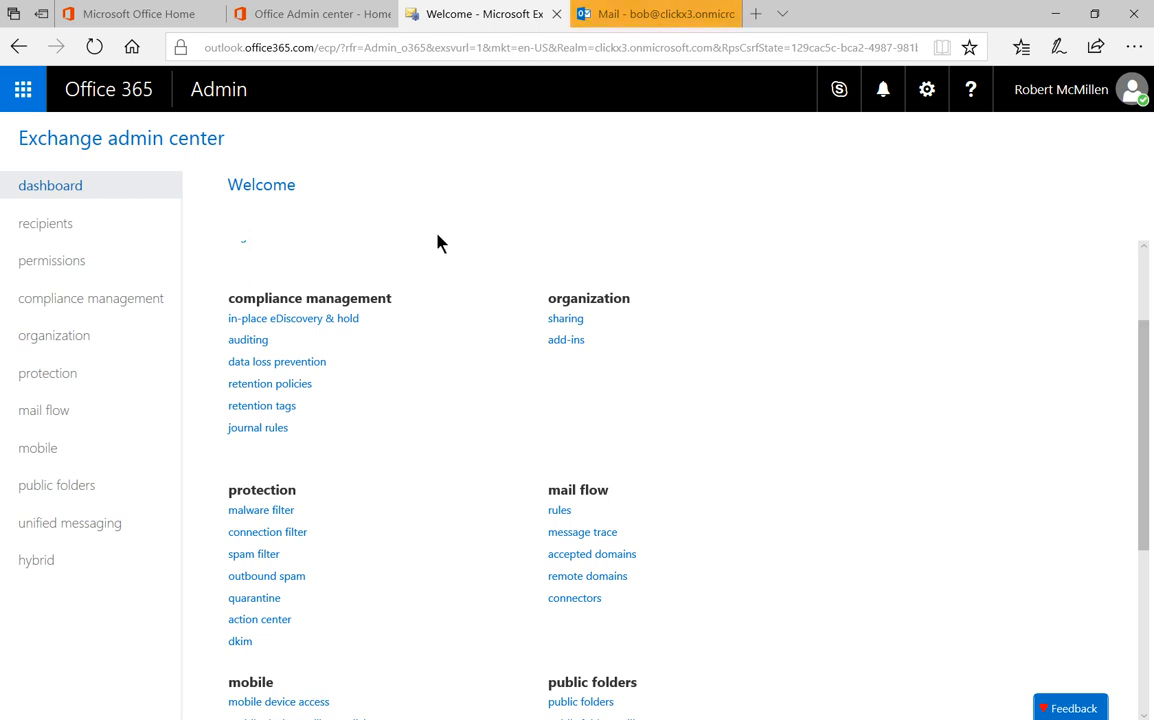
pyautogui.moveTo(40, 228)
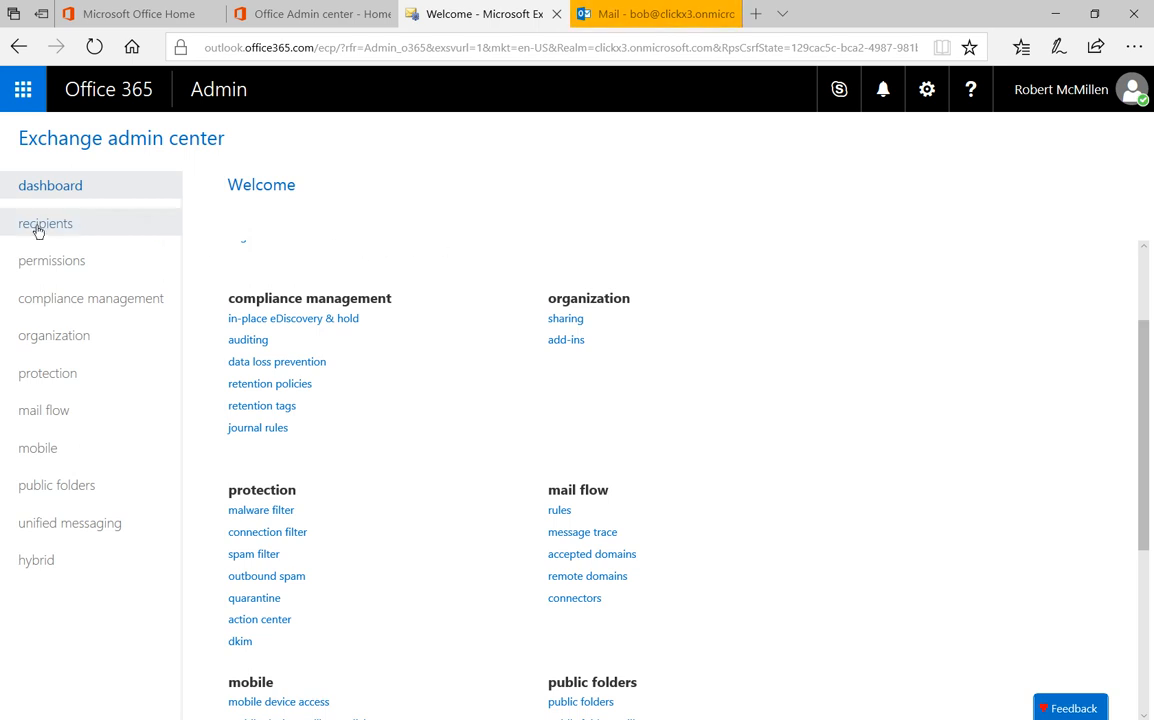
pyautogui.click(44, 224)
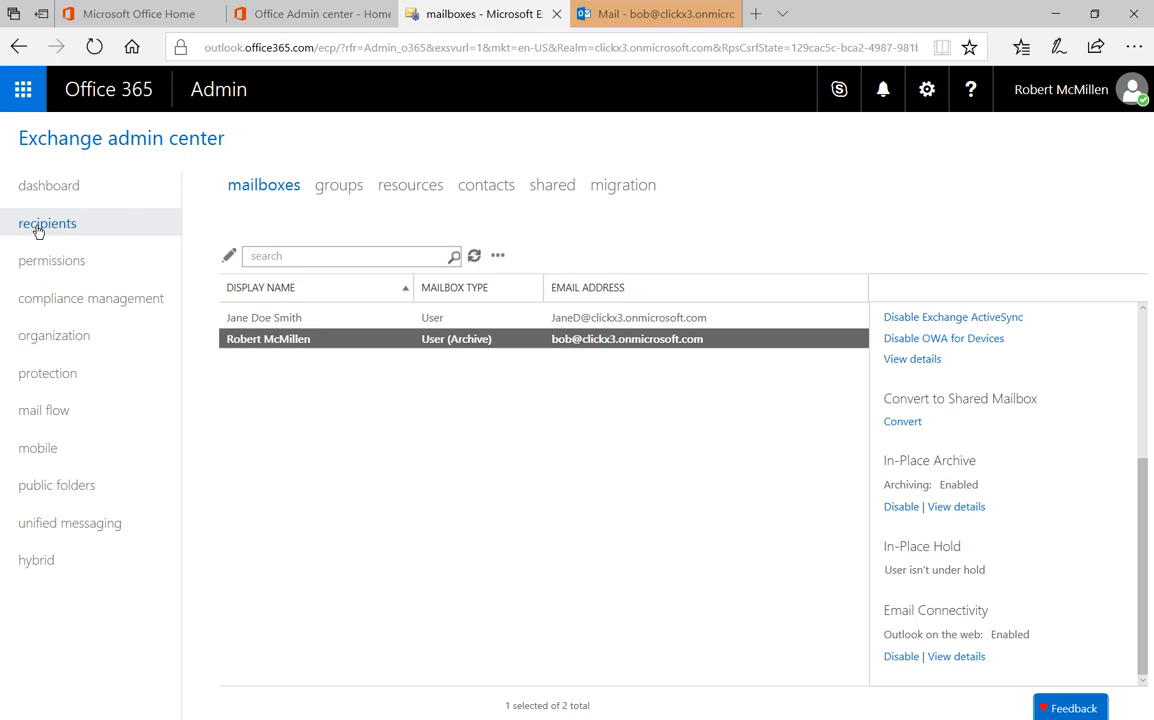
pyautogui.moveTo(356, 314)
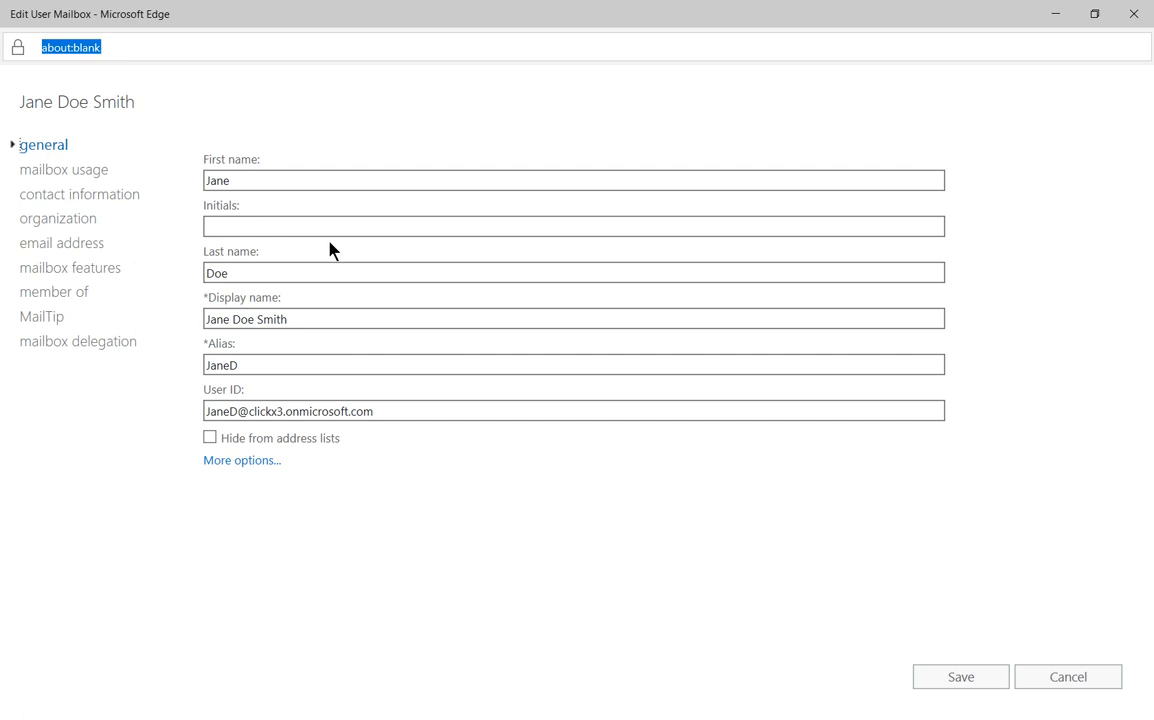
# Enable Archiving under Jane Doe Smith's mailbox features.
pyautogui.click(72, 268)
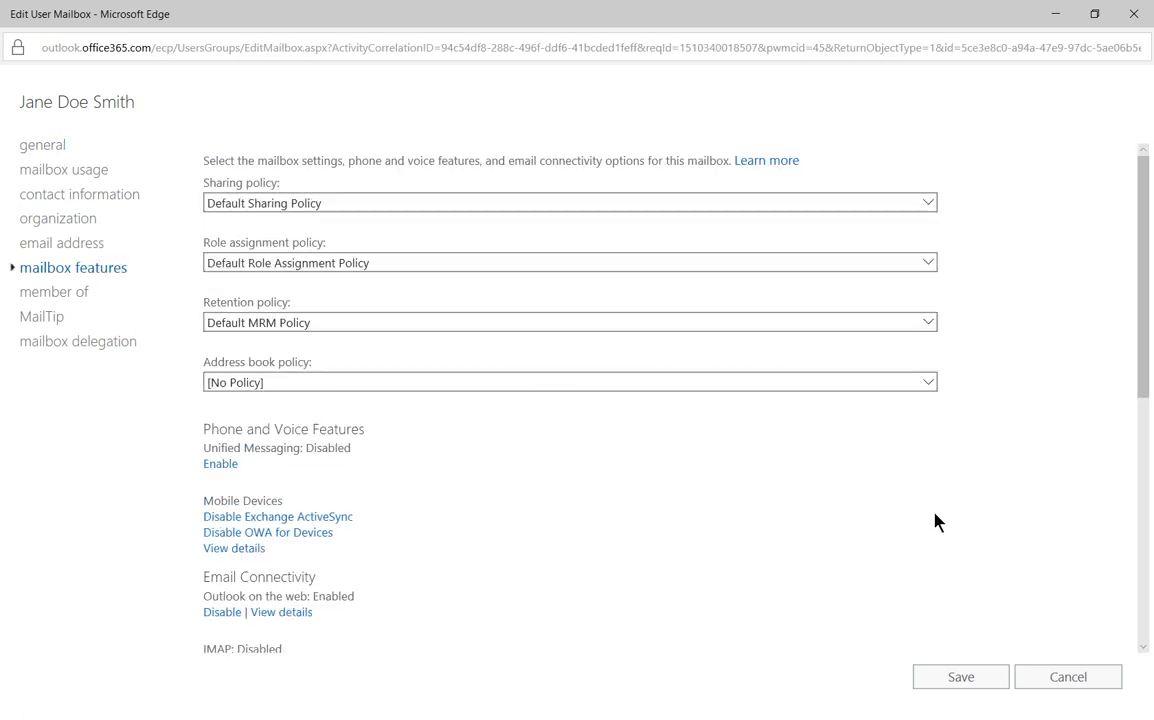
pyautogui.moveTo(932, 512)
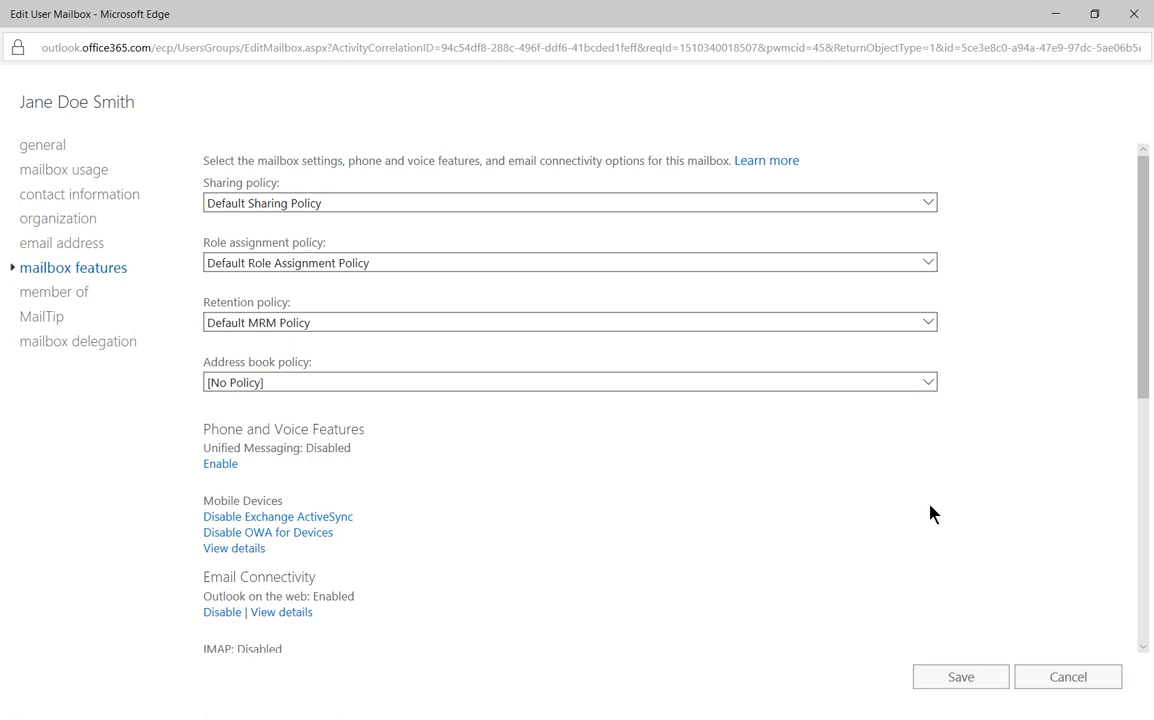
pyautogui.scroll(-3)
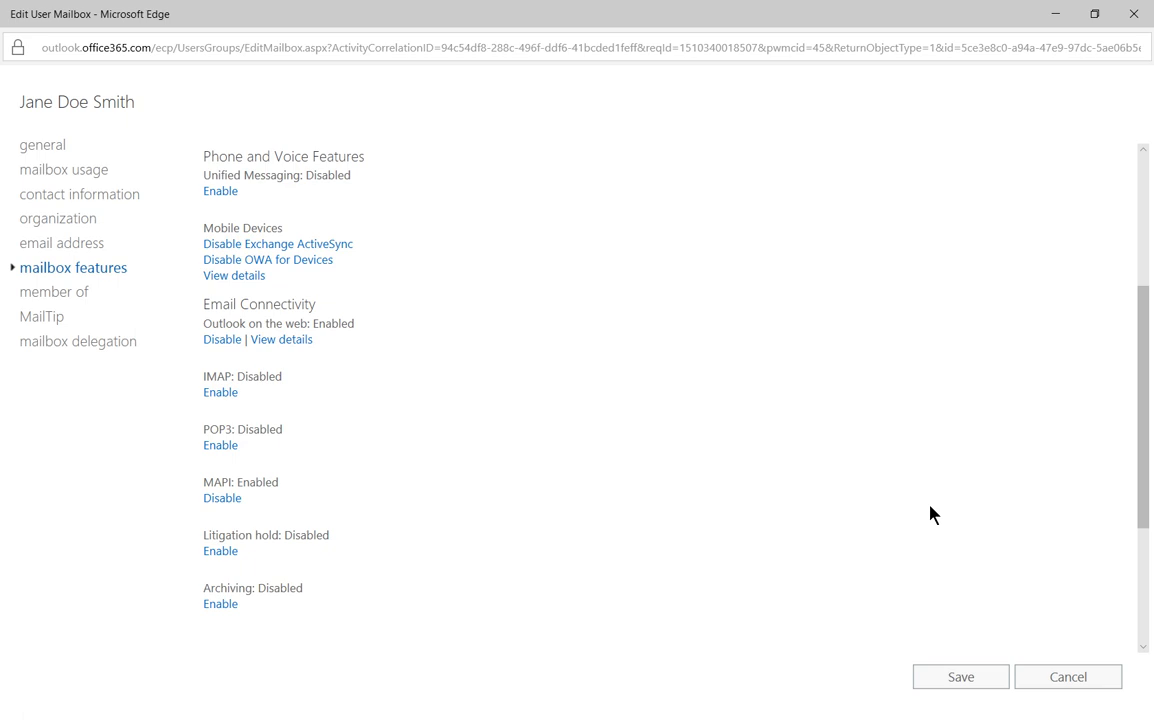
pyautogui.scroll(-3)
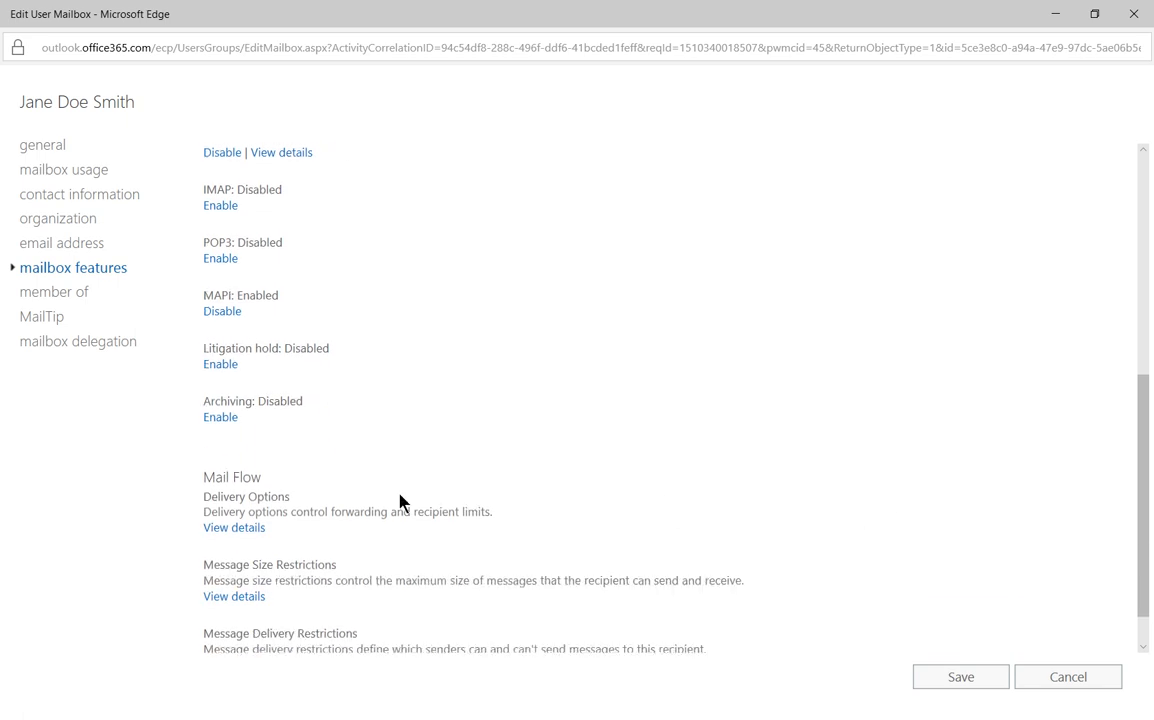
pyautogui.moveTo(234, 444)
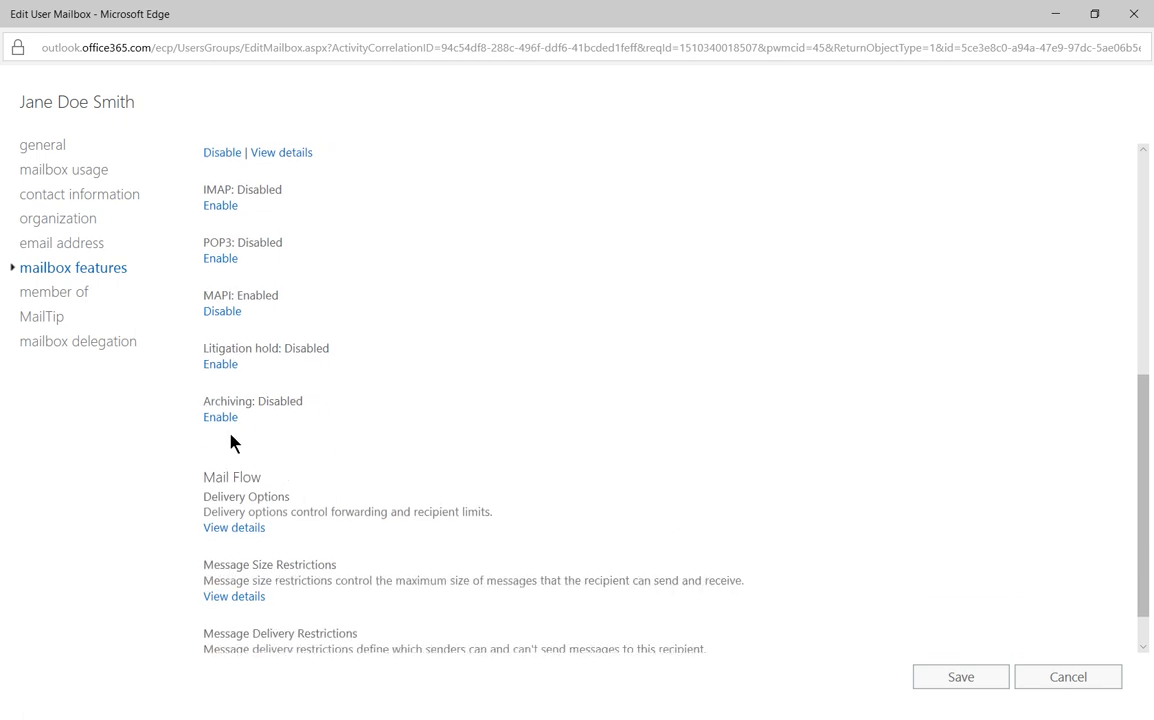
pyautogui.click(220, 418)
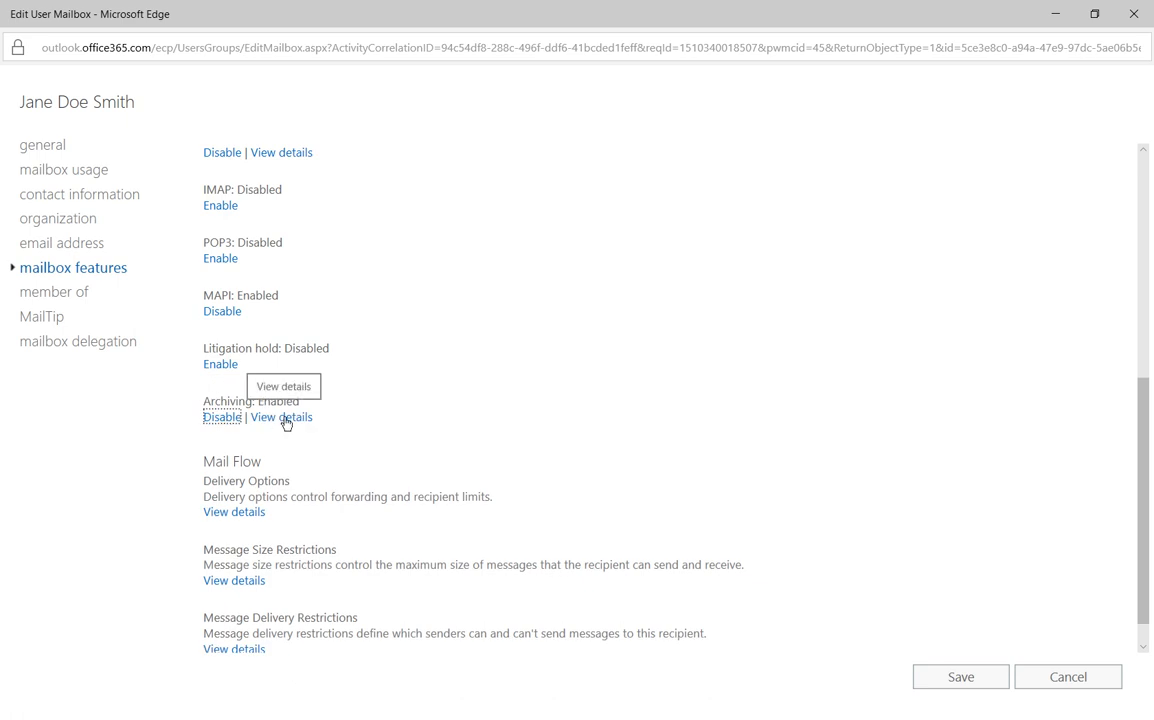
# Name her archive mailbox 'Jane Archive' in the archive details.
pyautogui.click(282, 418)
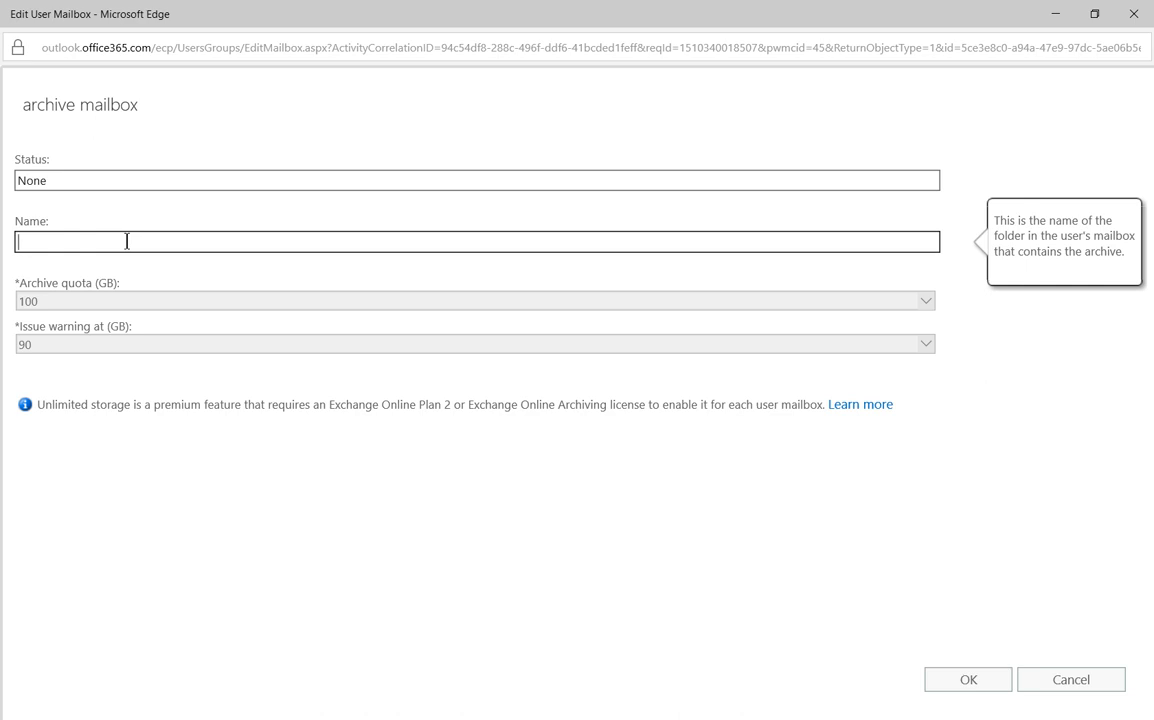
pyautogui.write('Jane Ar')
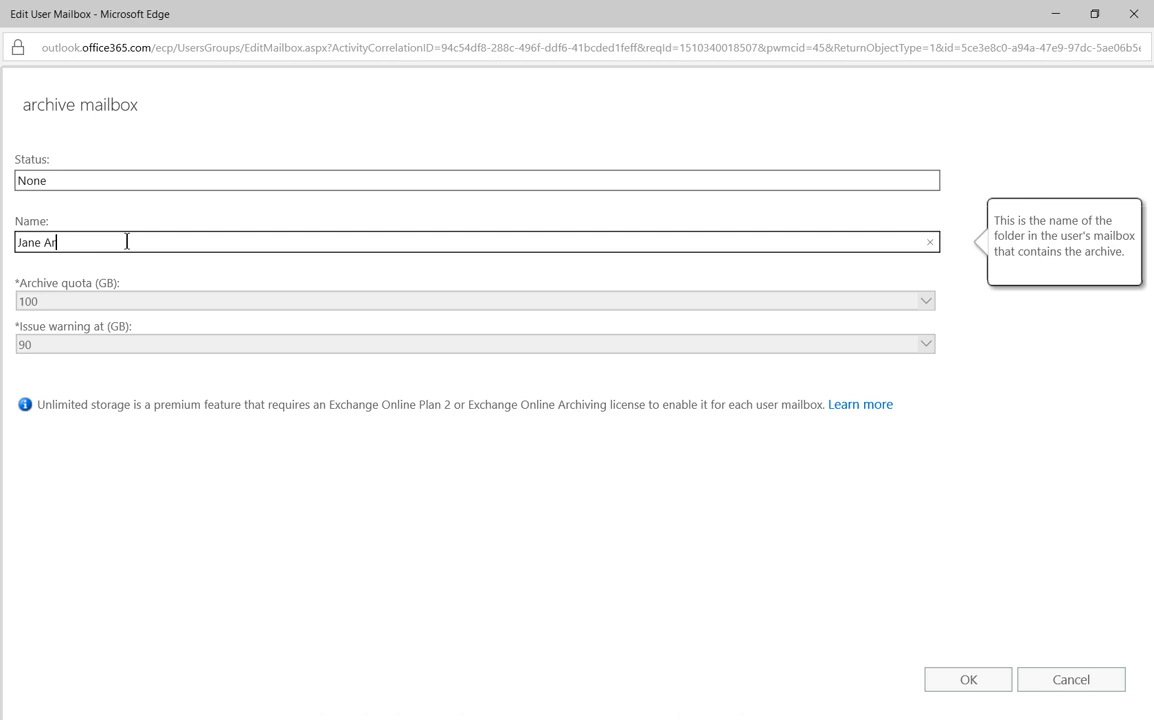
pyautogui.write('chive')
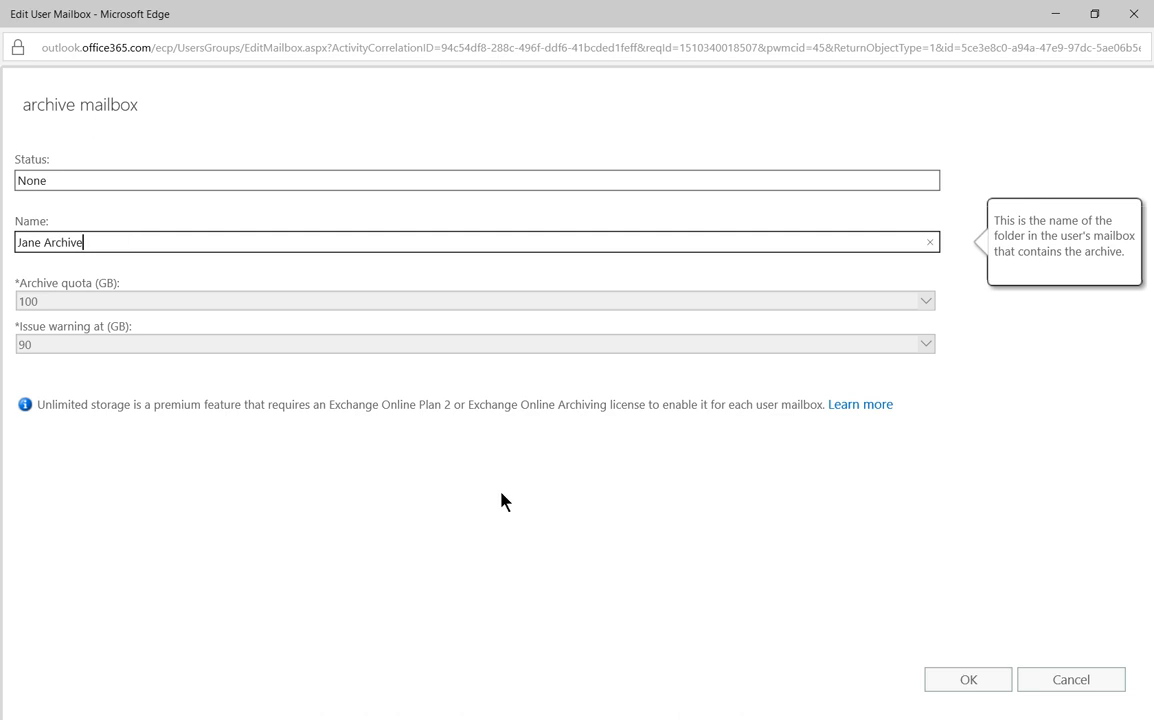
pyautogui.moveTo(968, 680)
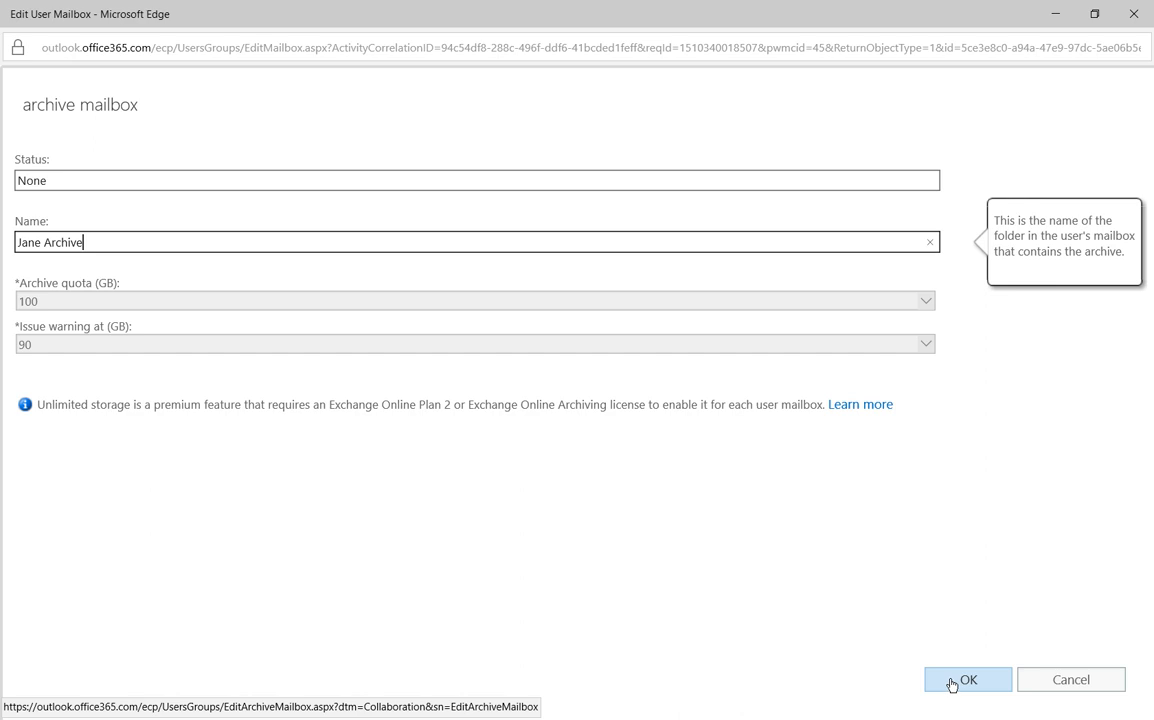
pyautogui.click(968, 680)
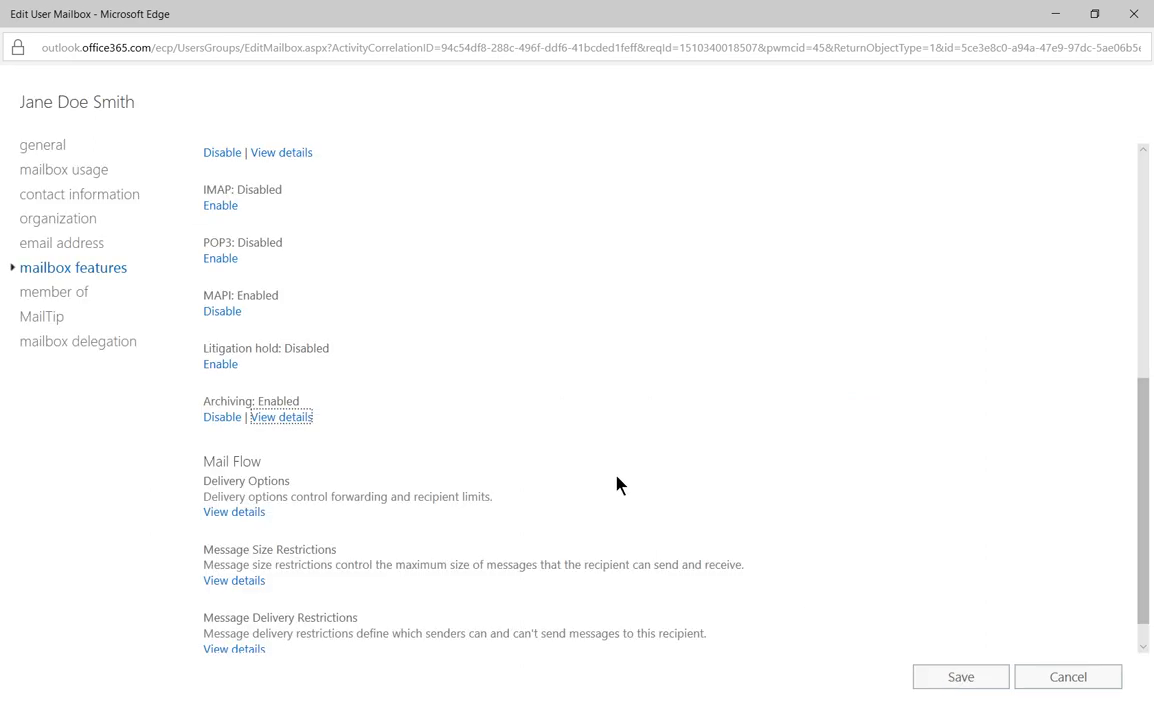
pyautogui.moveTo(944, 676)
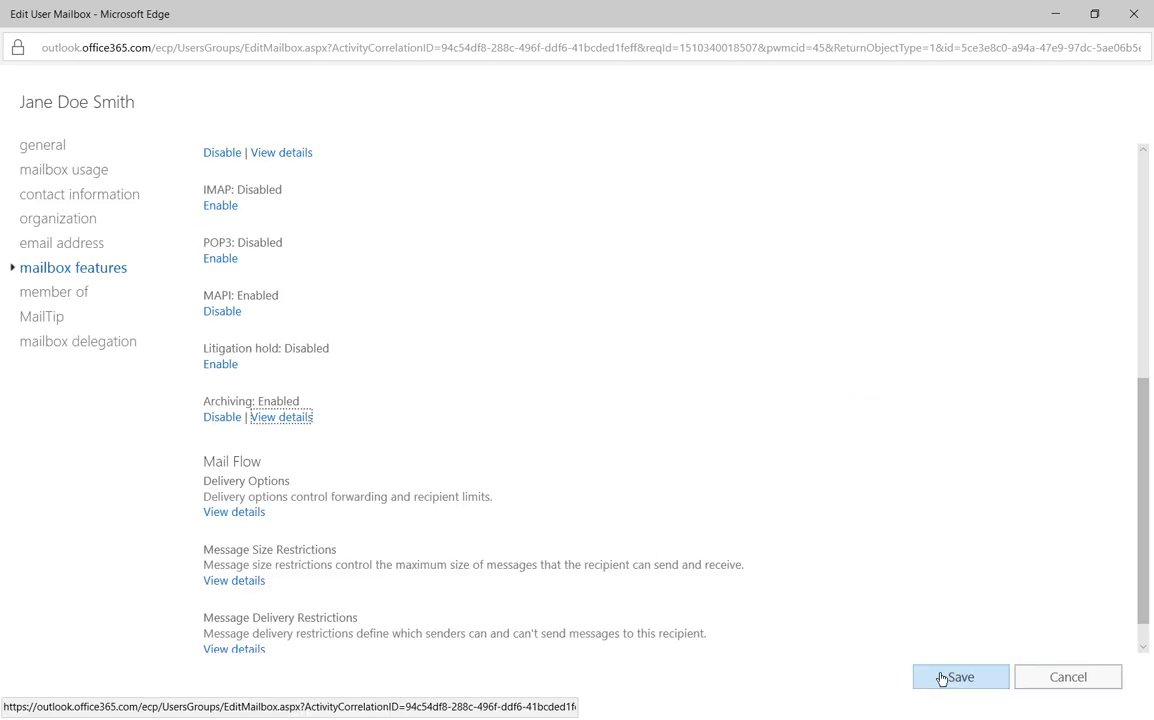
# Save the mailbox so Jane is listed as User (Archive).
pyautogui.click(960, 676)
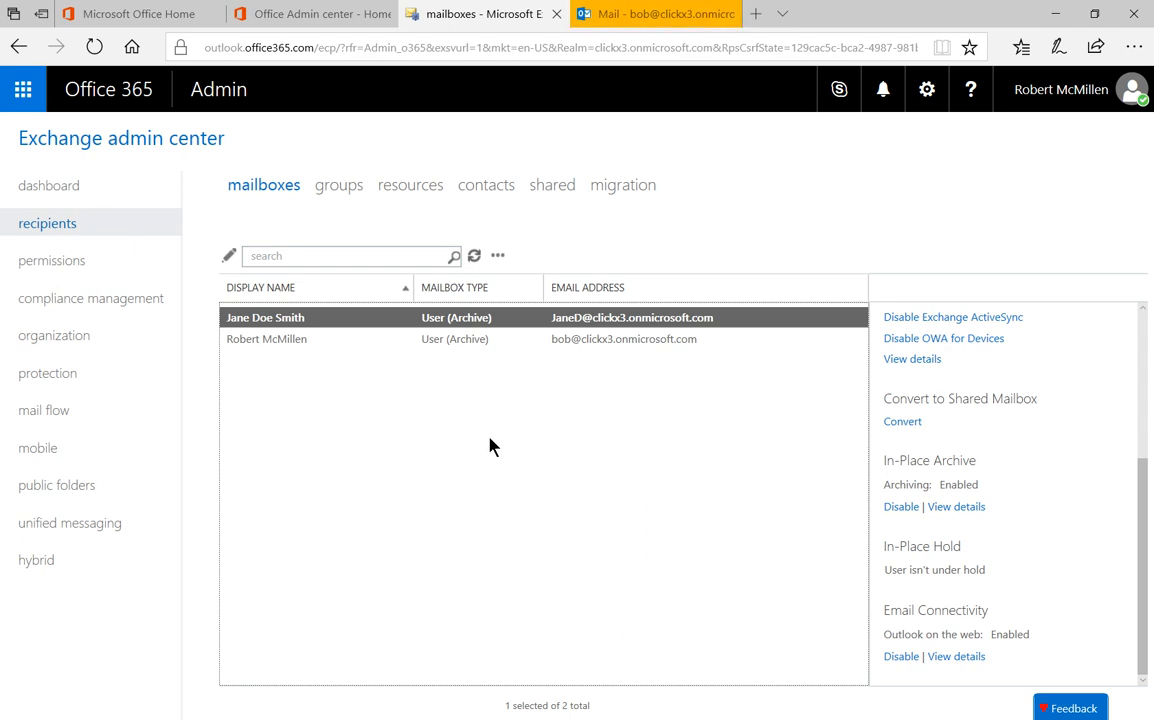
pyautogui.moveTo(110, 304)
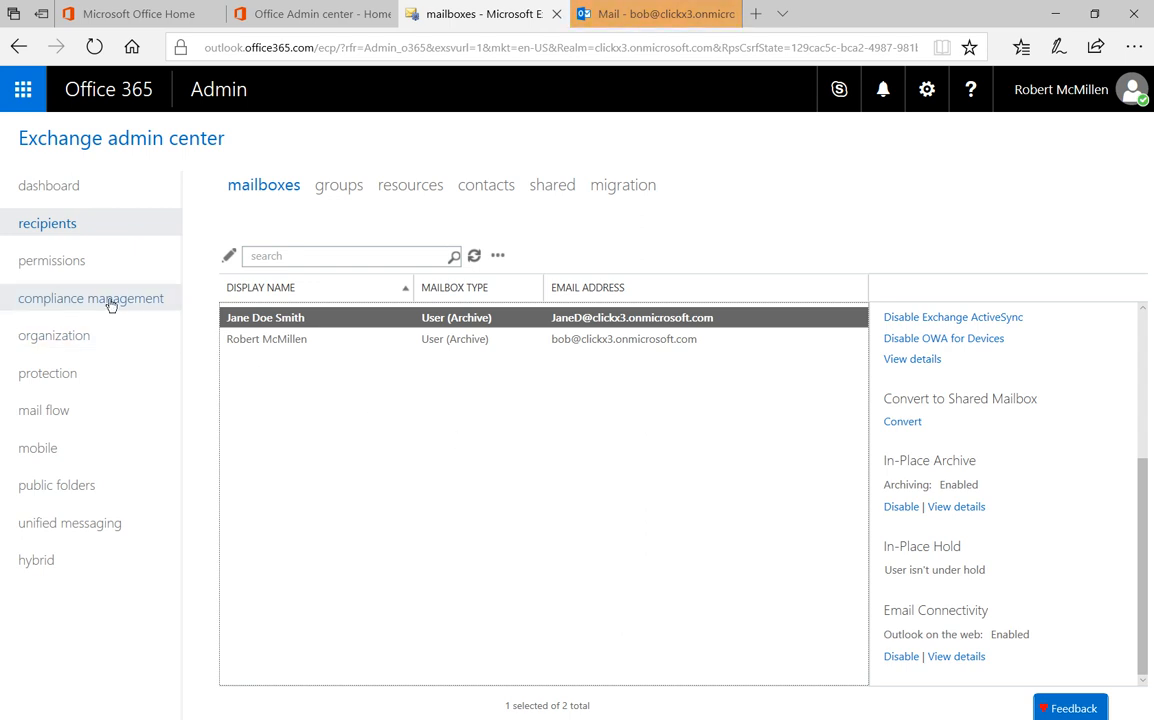
# Go to compliance management retention policies and start a new policy.
pyautogui.click(94, 298)
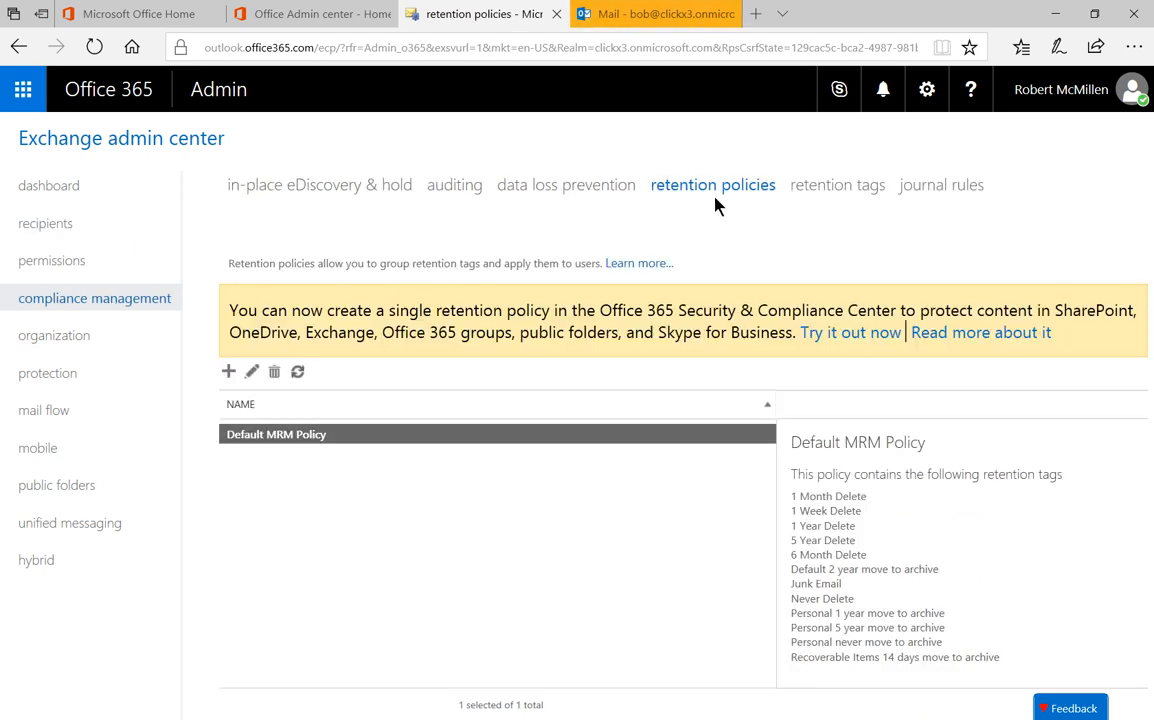
pyautogui.moveTo(580, 332)
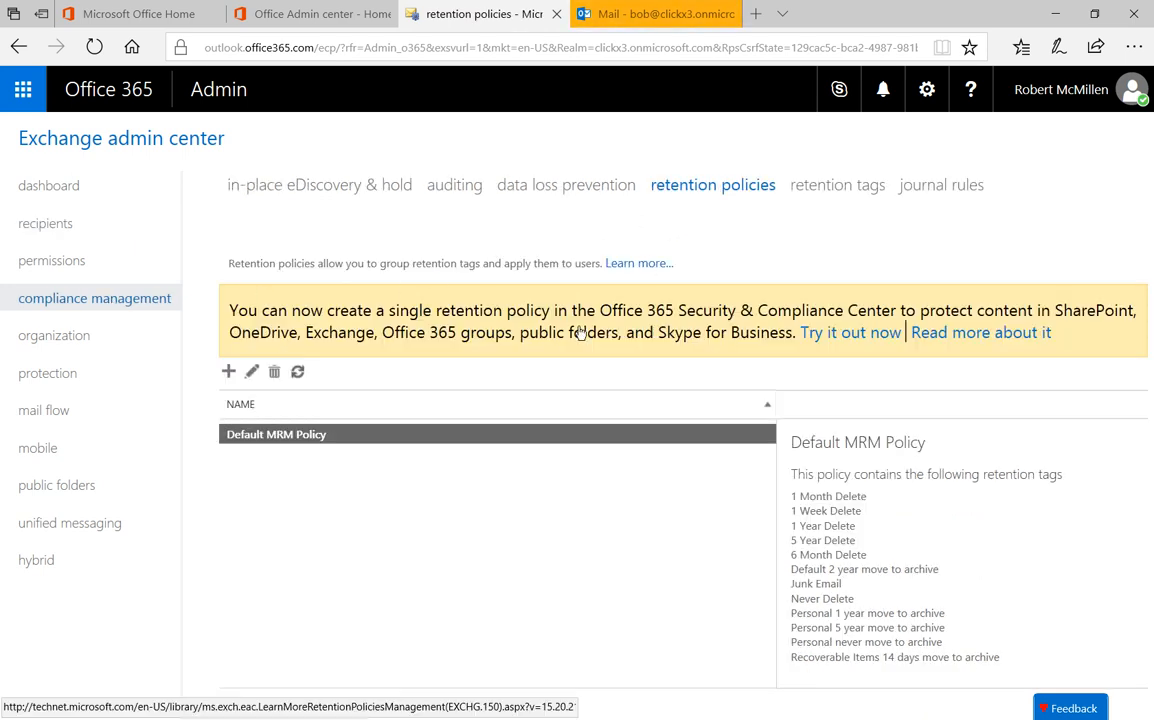
pyautogui.click(300, 434)
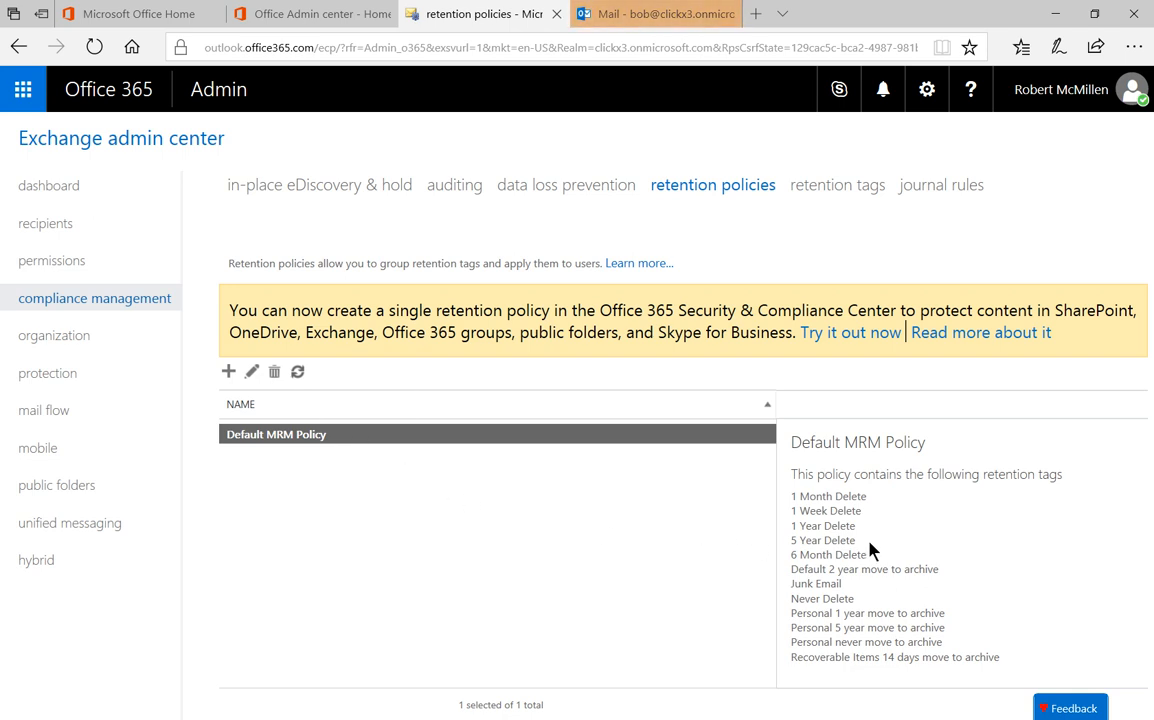
pyautogui.moveTo(432, 510)
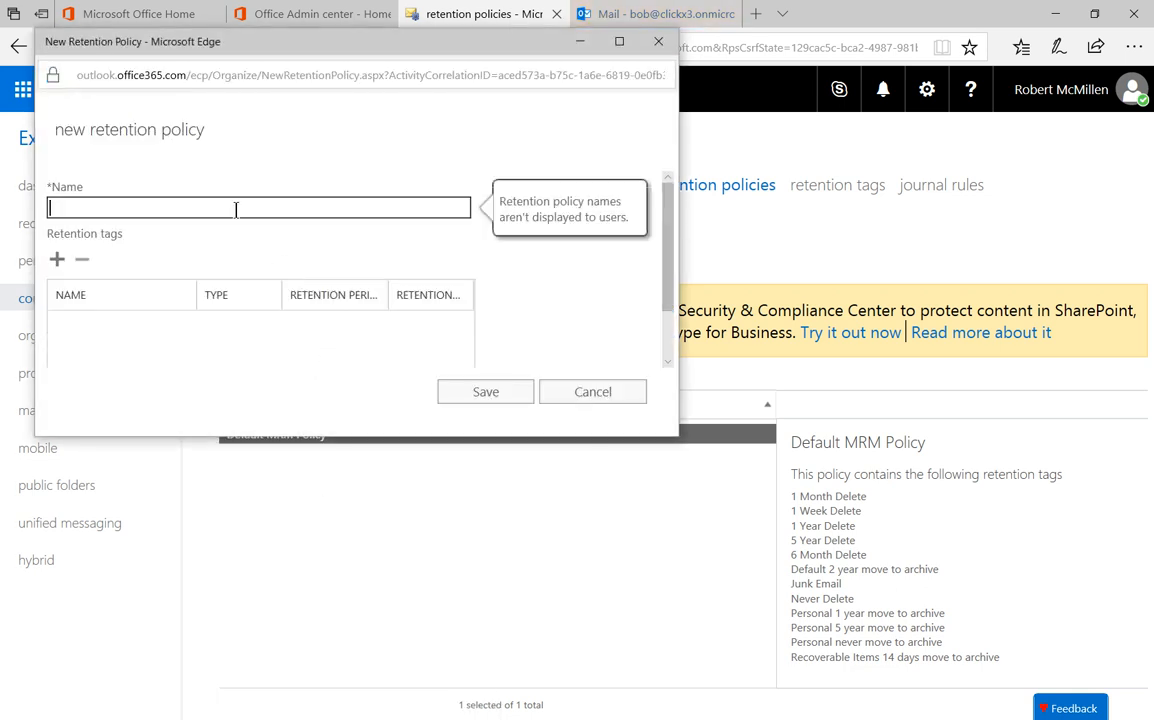
# Name the policy 'Archive Retention' and add the 'Personal 1 year move to archive' tag.
pyautogui.write('Archive Retention')
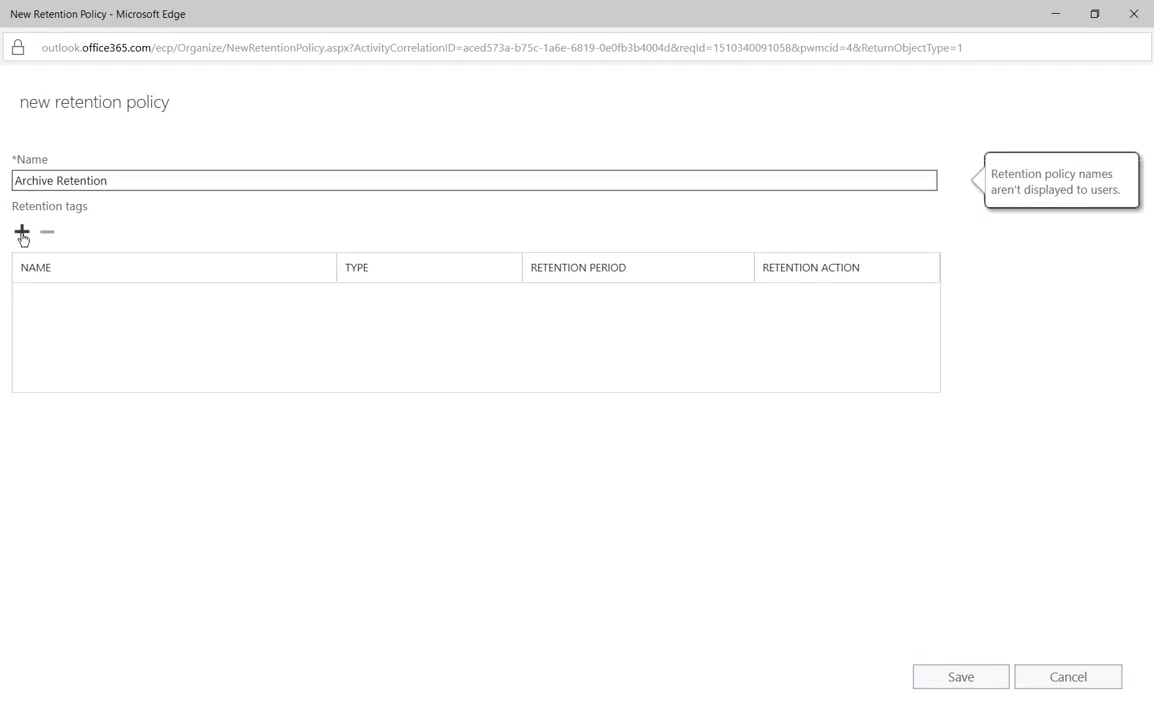
pyautogui.click(24, 232)
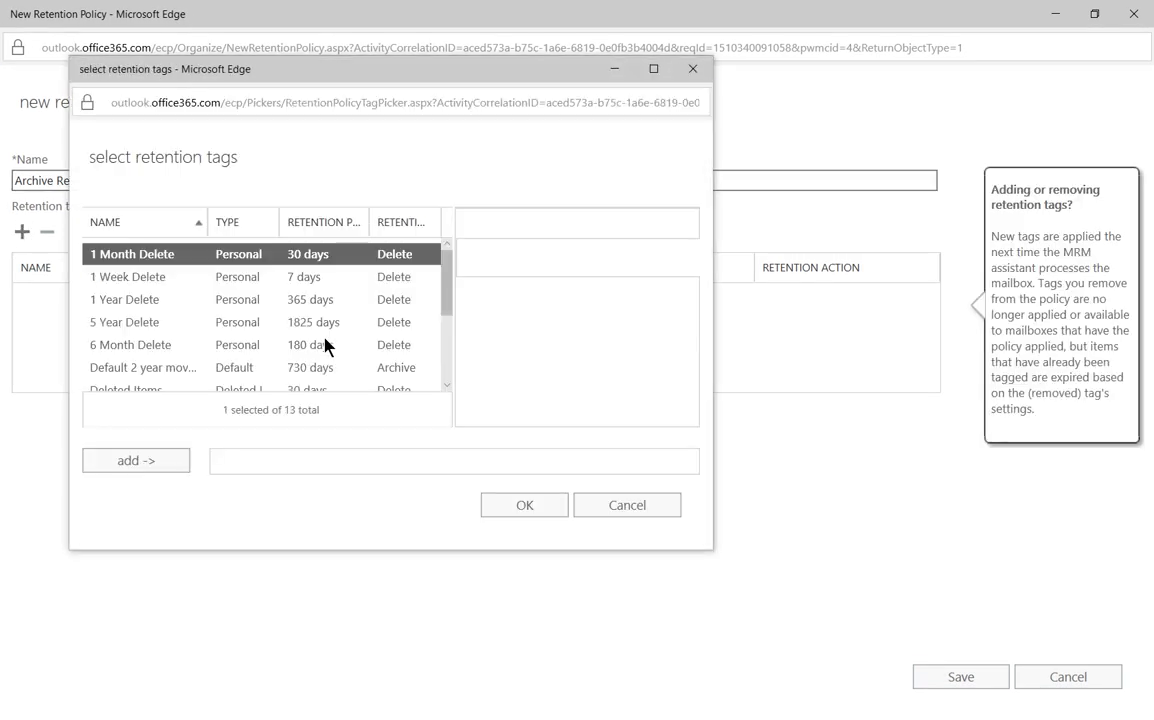
pyautogui.click(132, 252)
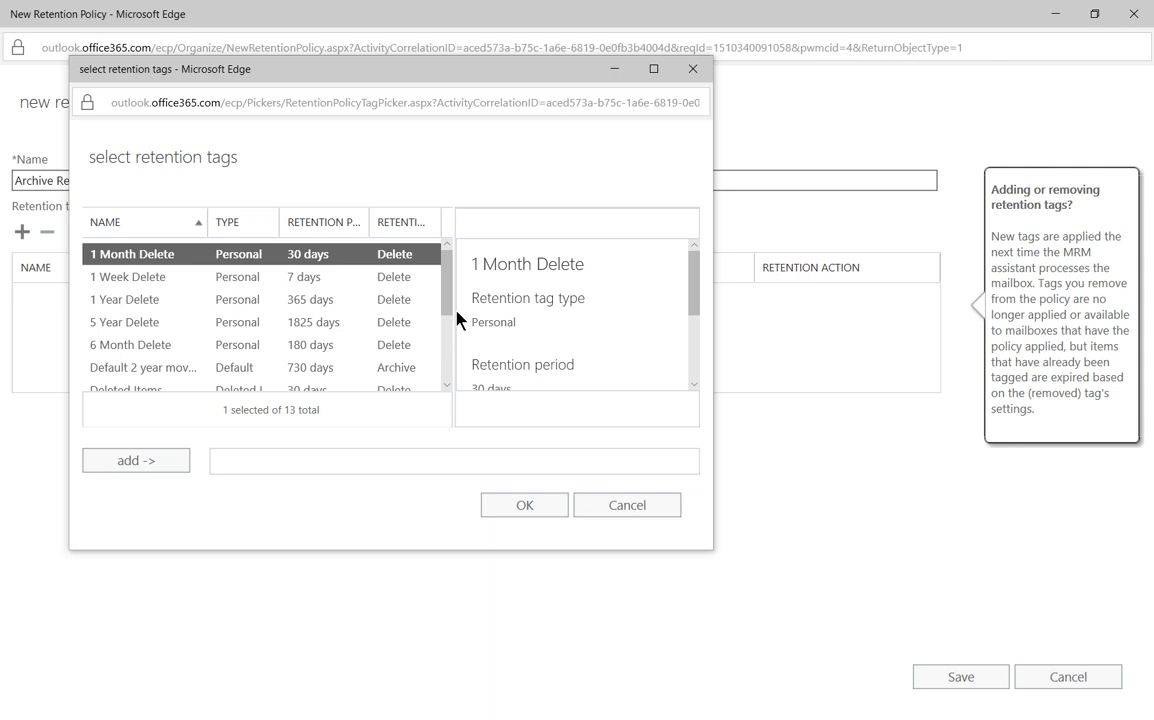
pyautogui.scroll(-3)
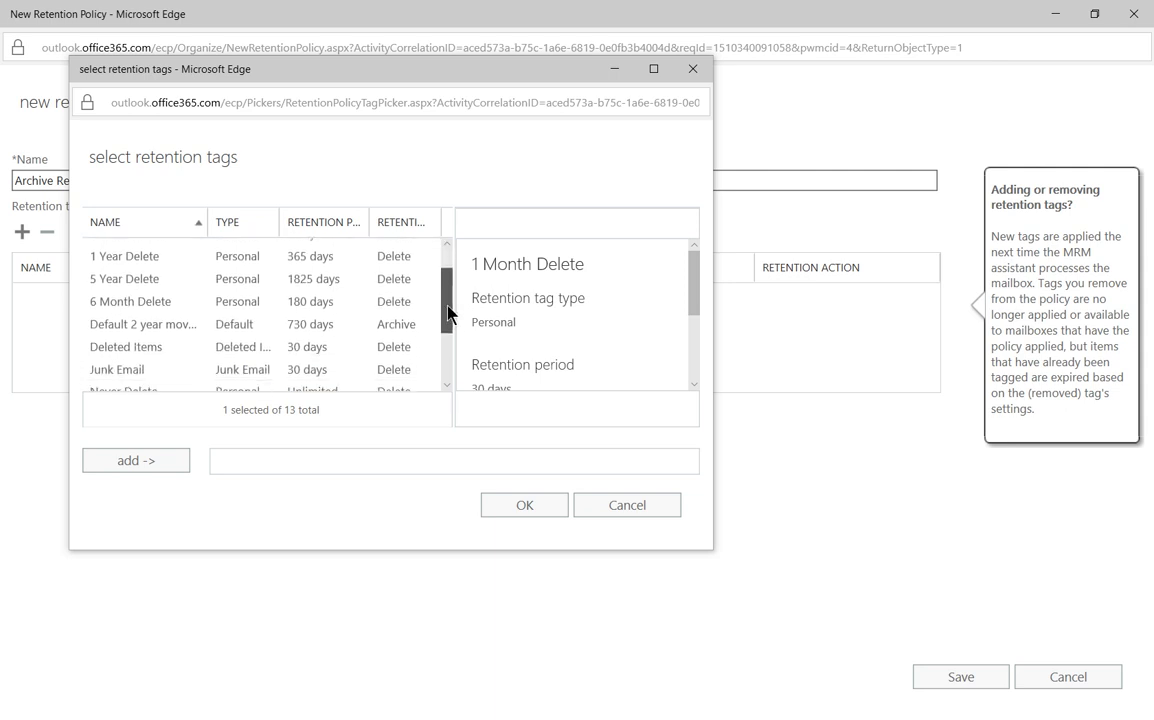
pyautogui.scroll(-3)
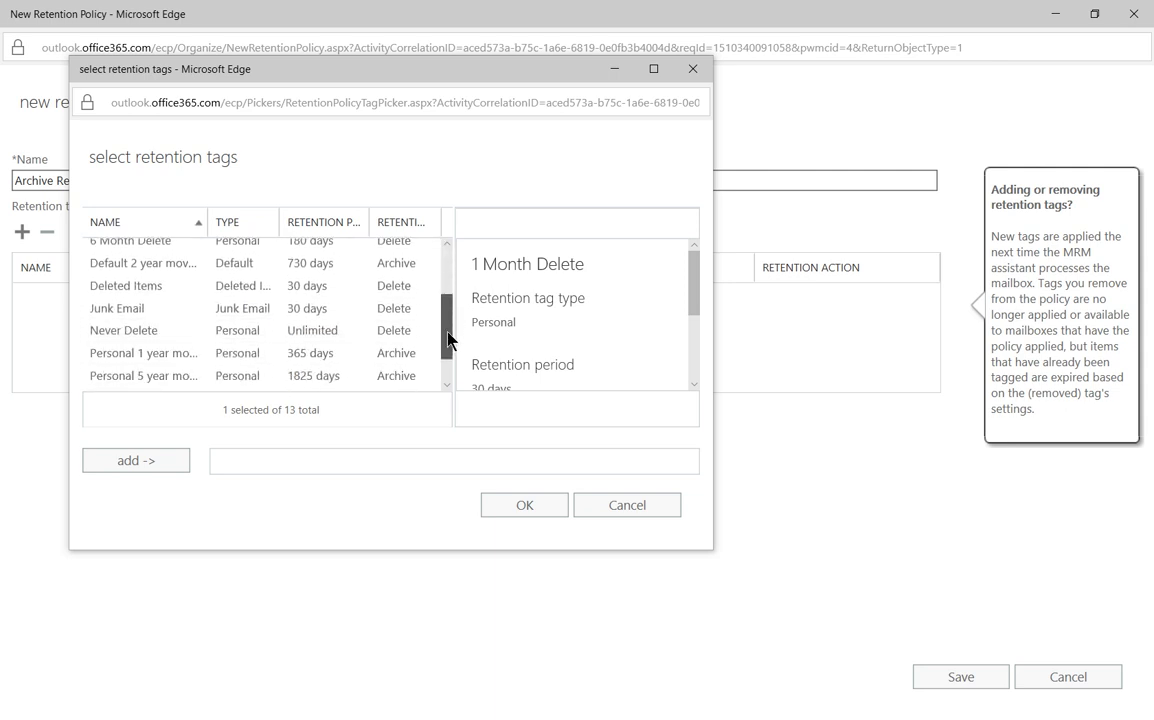
pyautogui.scroll(-3)
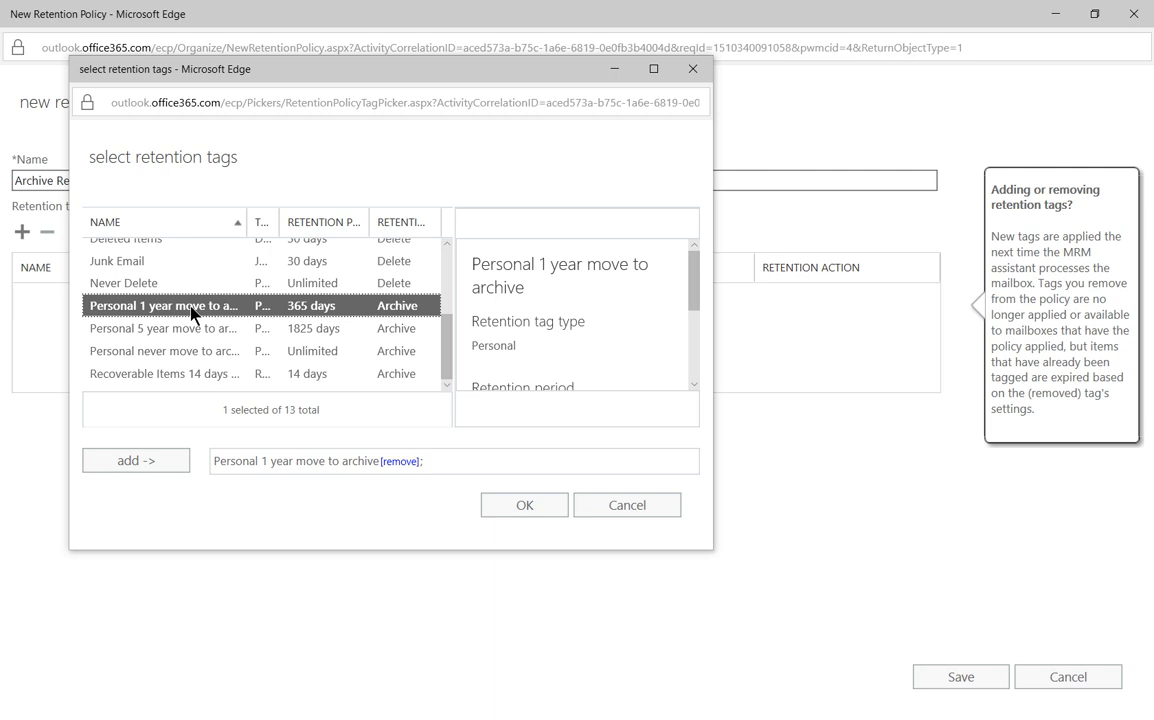
pyautogui.moveTo(340, 496)
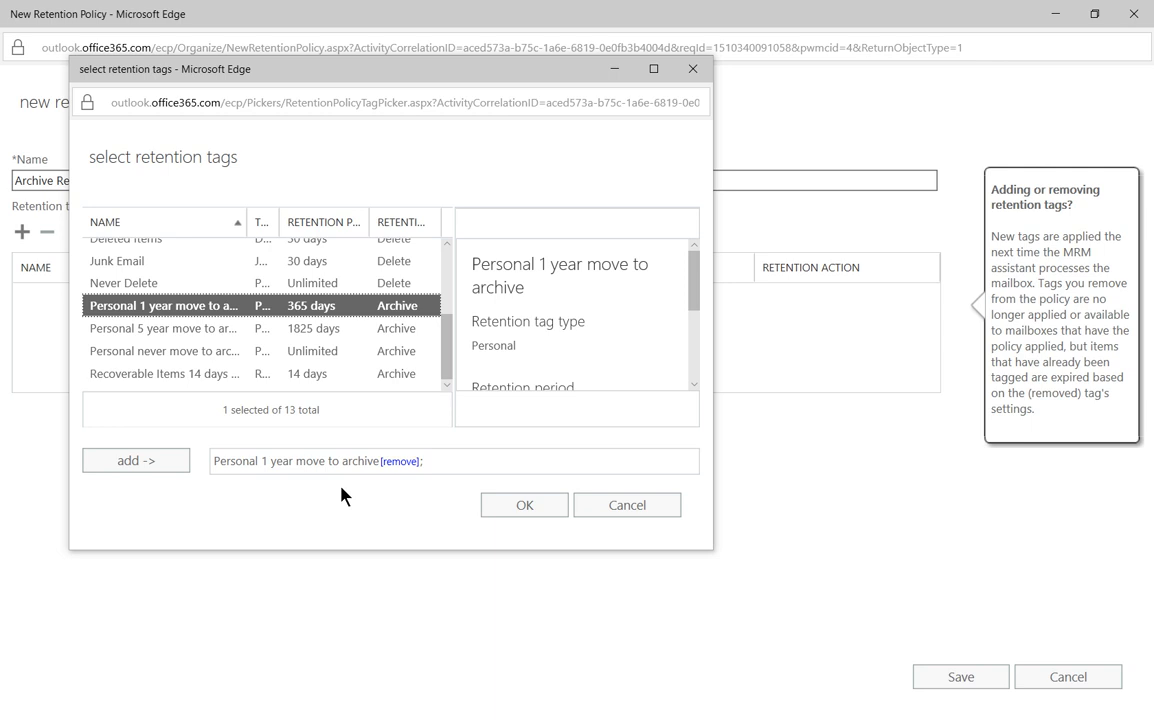
pyautogui.moveTo(348, 504)
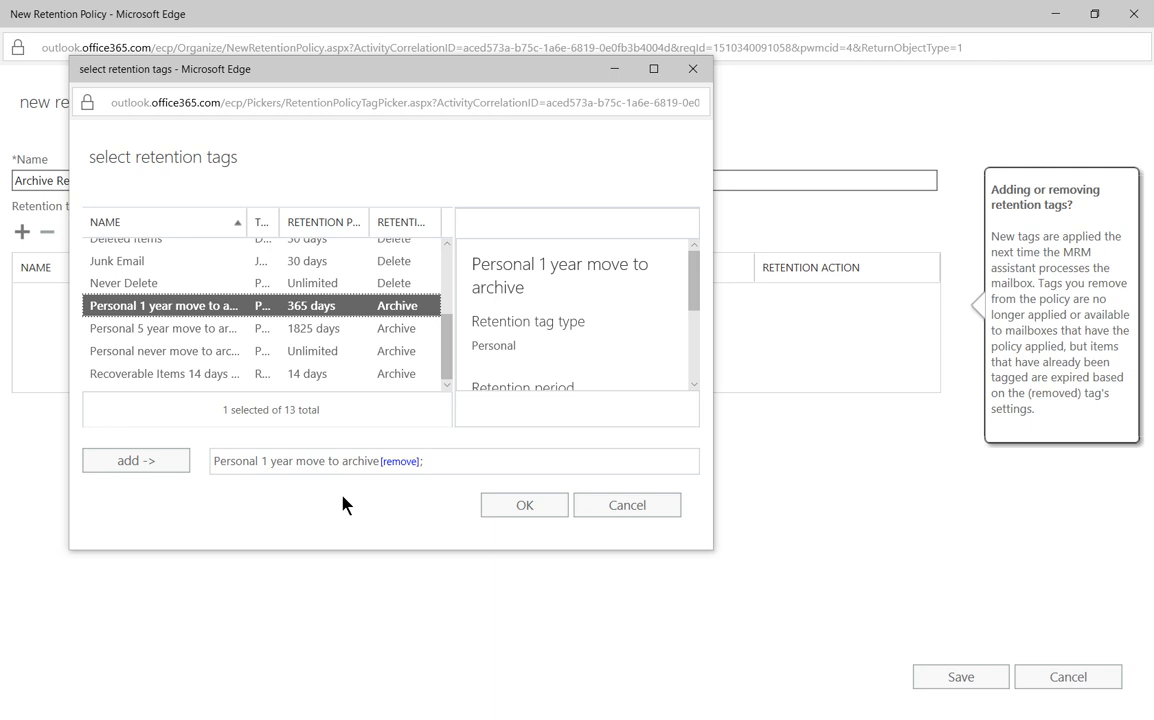
pyautogui.moveTo(356, 506)
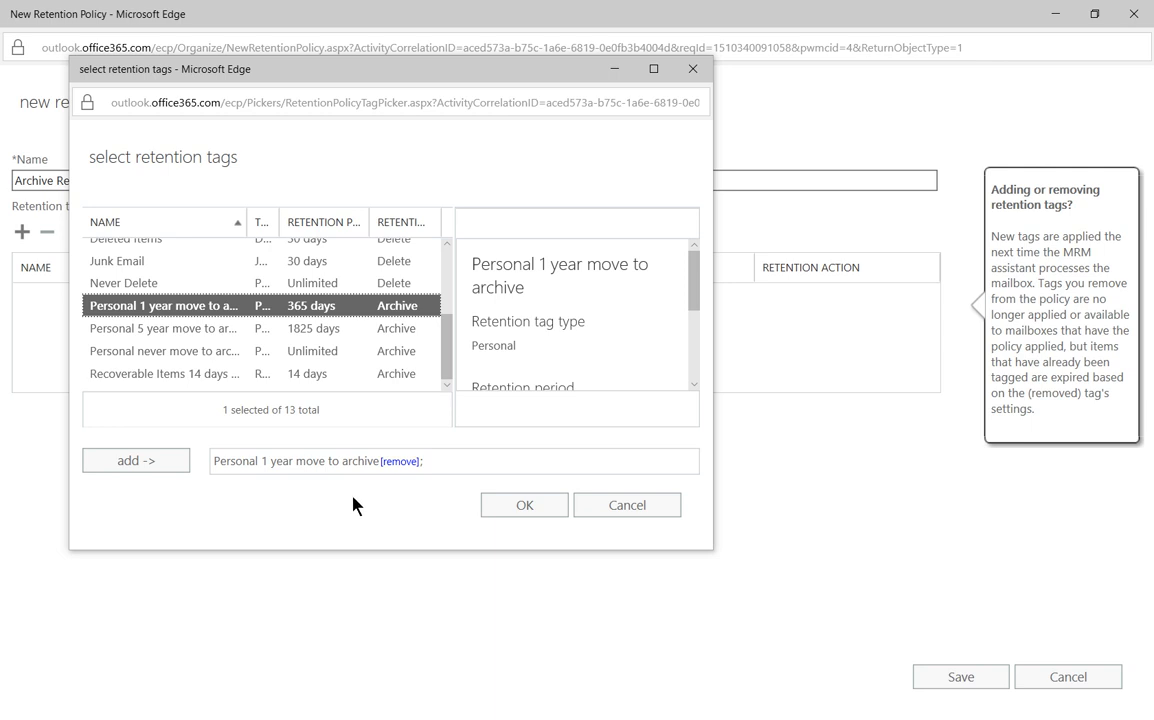
pyautogui.moveTo(400, 512)
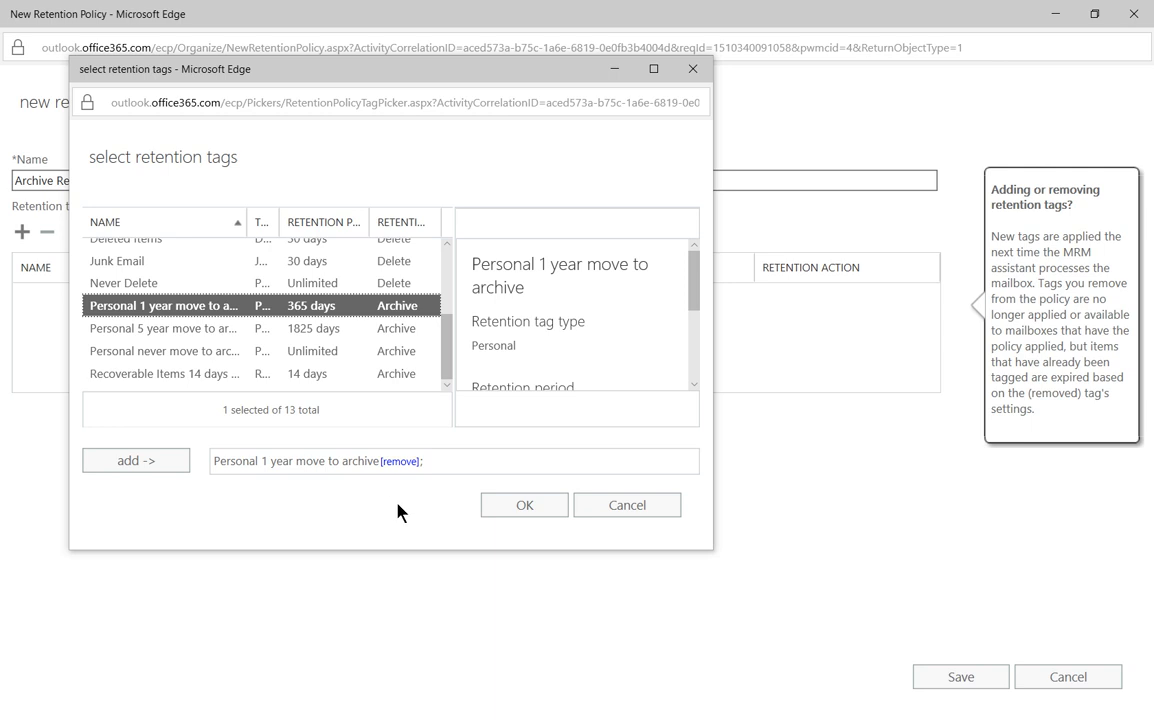
pyautogui.moveTo(464, 512)
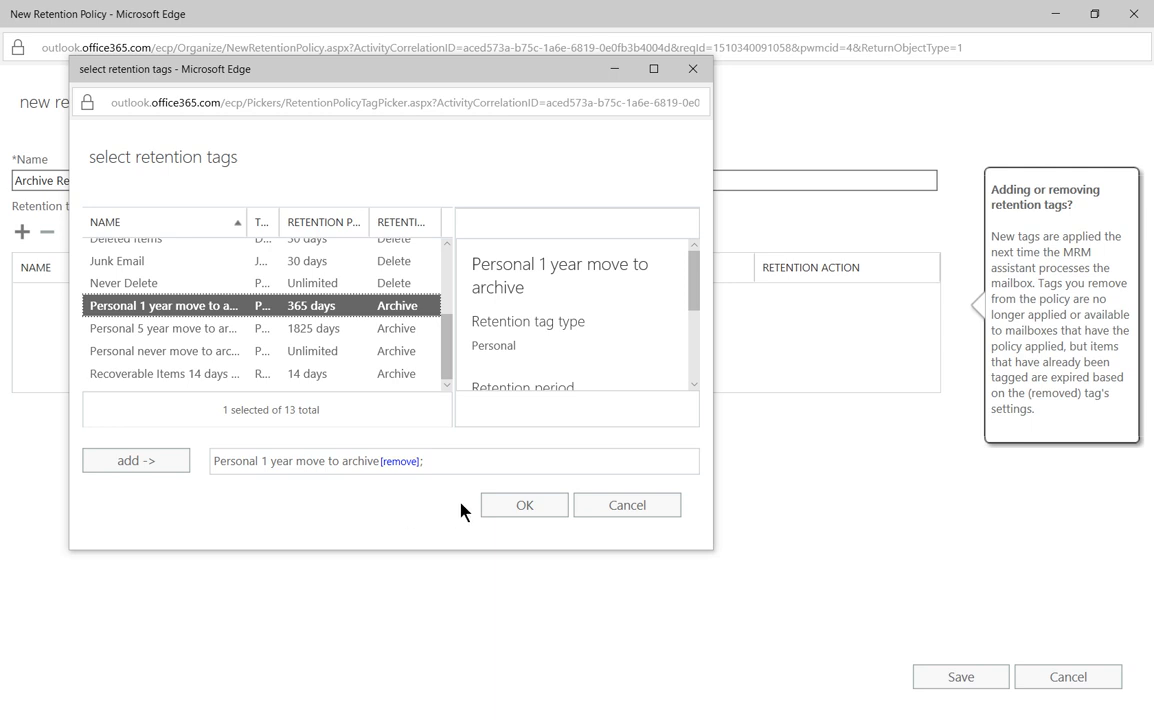
pyautogui.click(524, 504)
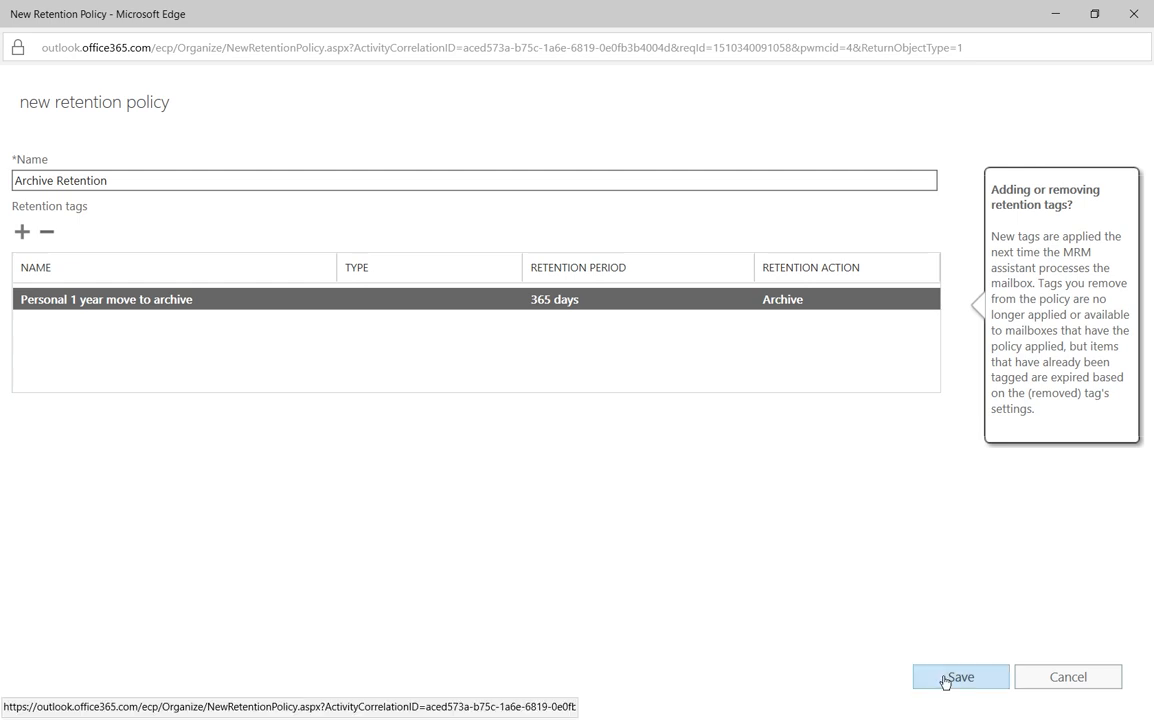
# Save the Archive Retention policy and return to the recipient mailboxes.
pyautogui.click(960, 676)
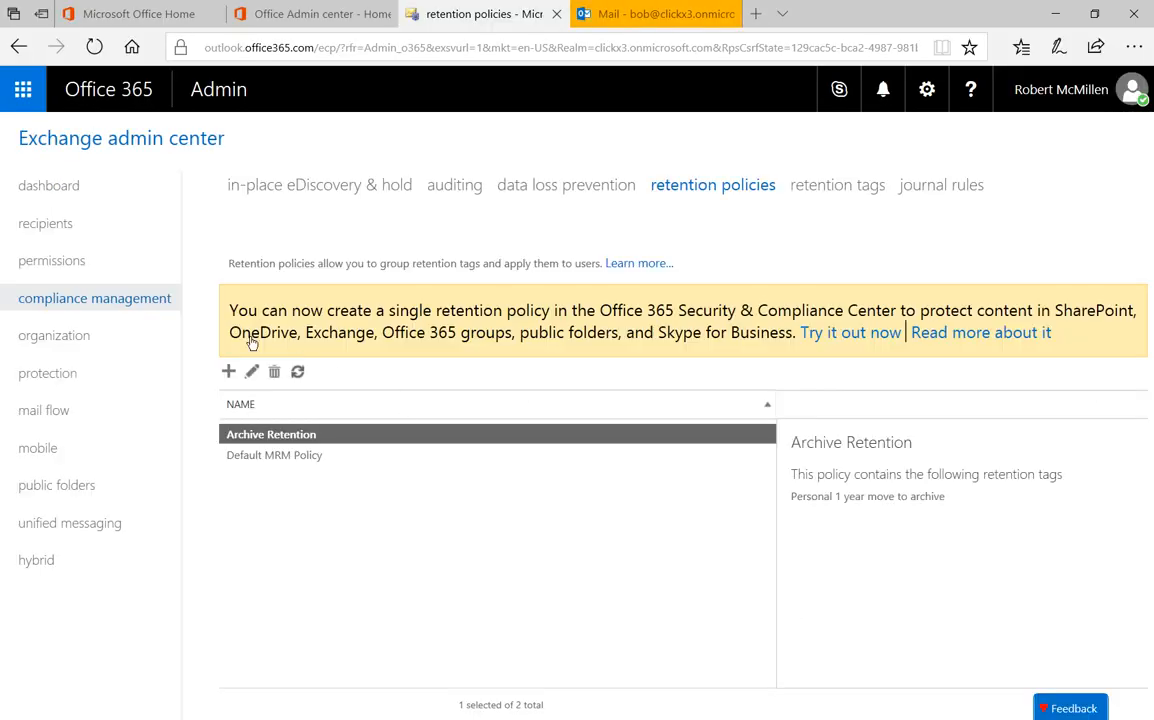
pyautogui.click(46, 224)
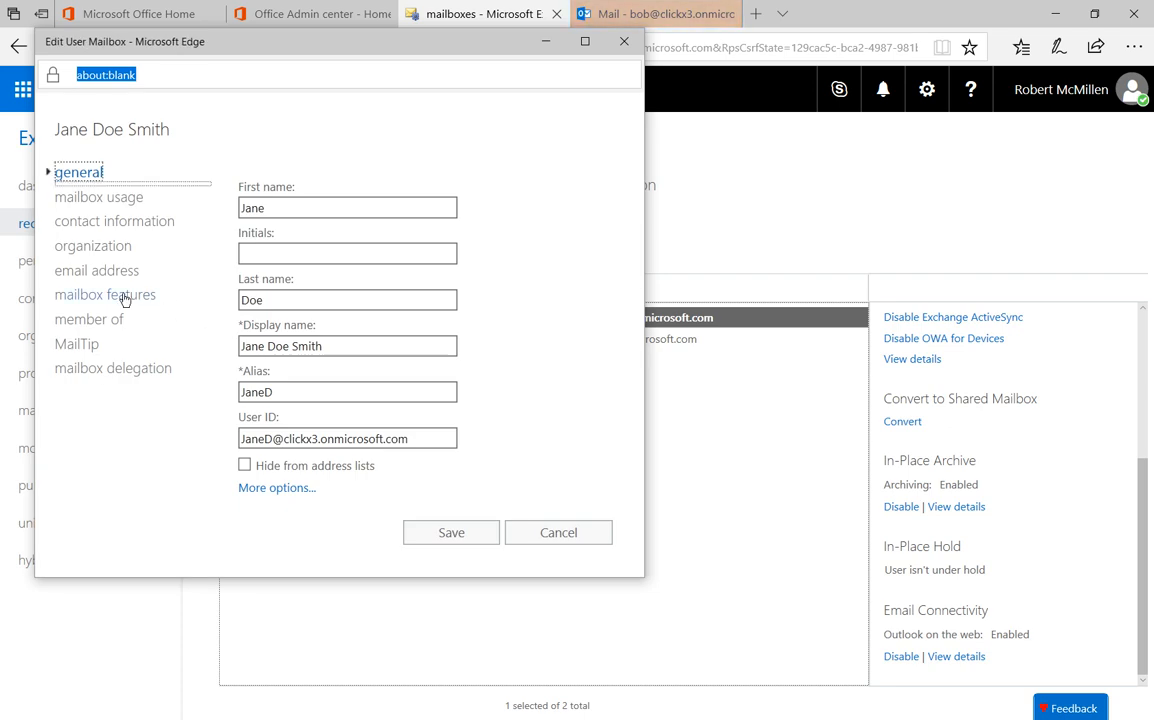
# Set Jane's mailbox retention policy to Archive Retention and save.
pyautogui.click(104, 294)
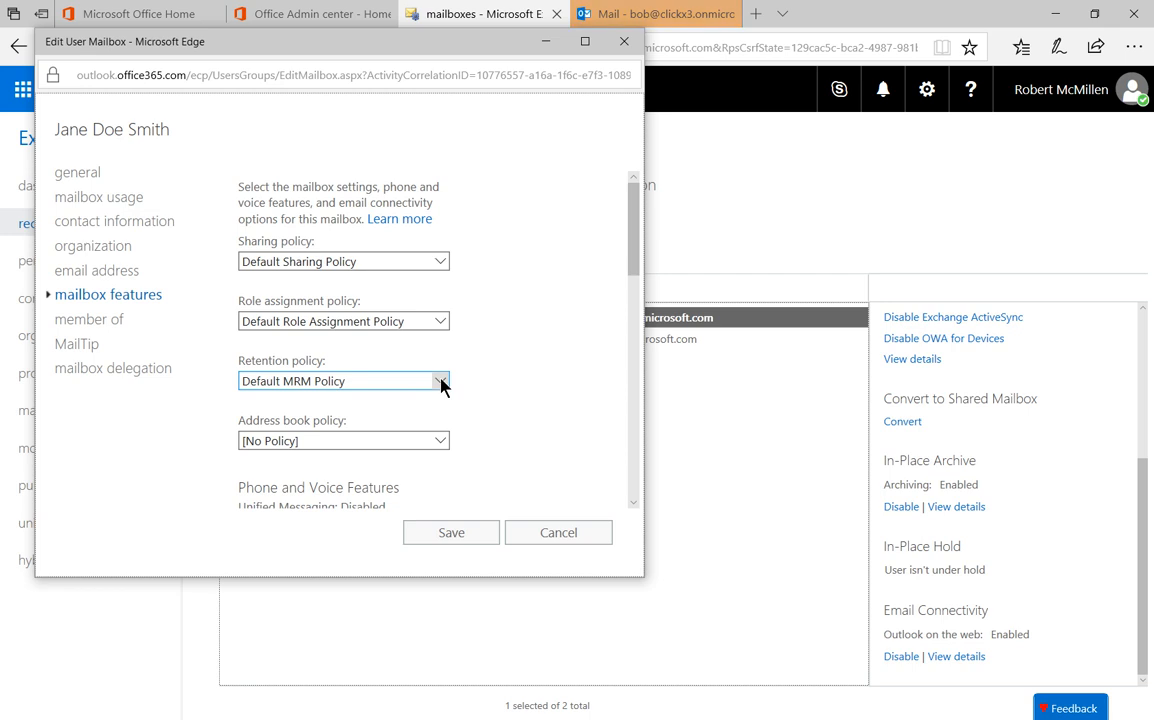
pyautogui.click(440, 380)
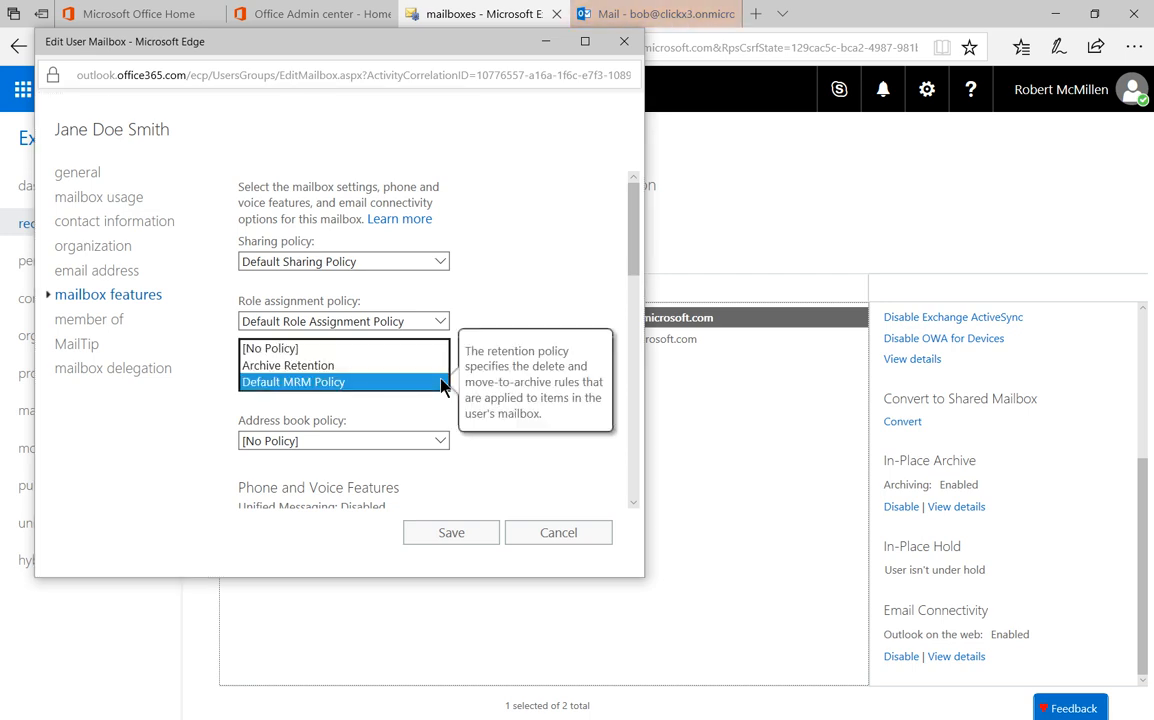
pyautogui.click(288, 364)
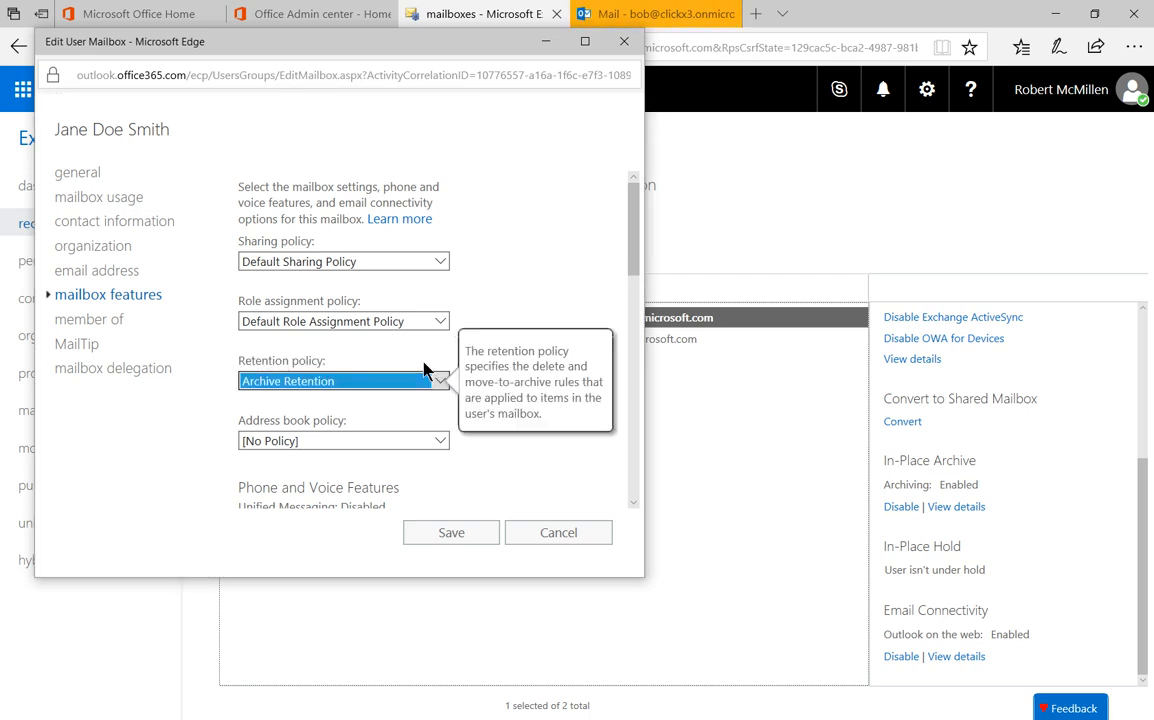
pyautogui.moveTo(448, 532)
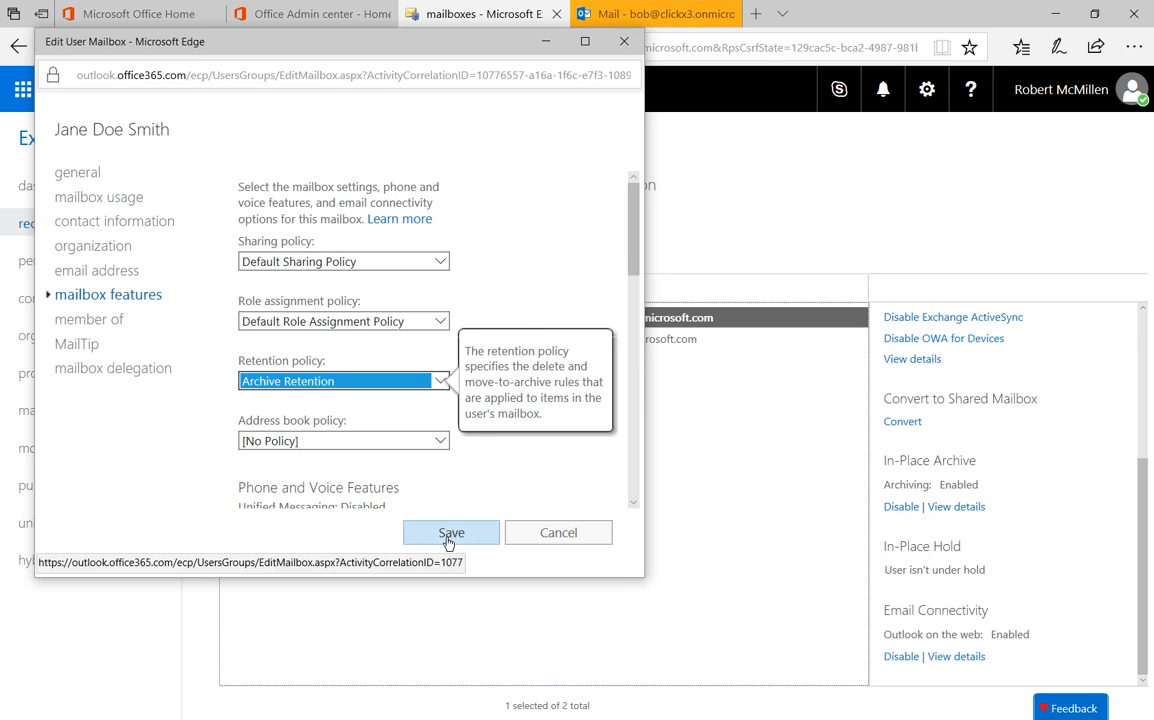
pyautogui.click(452, 532)
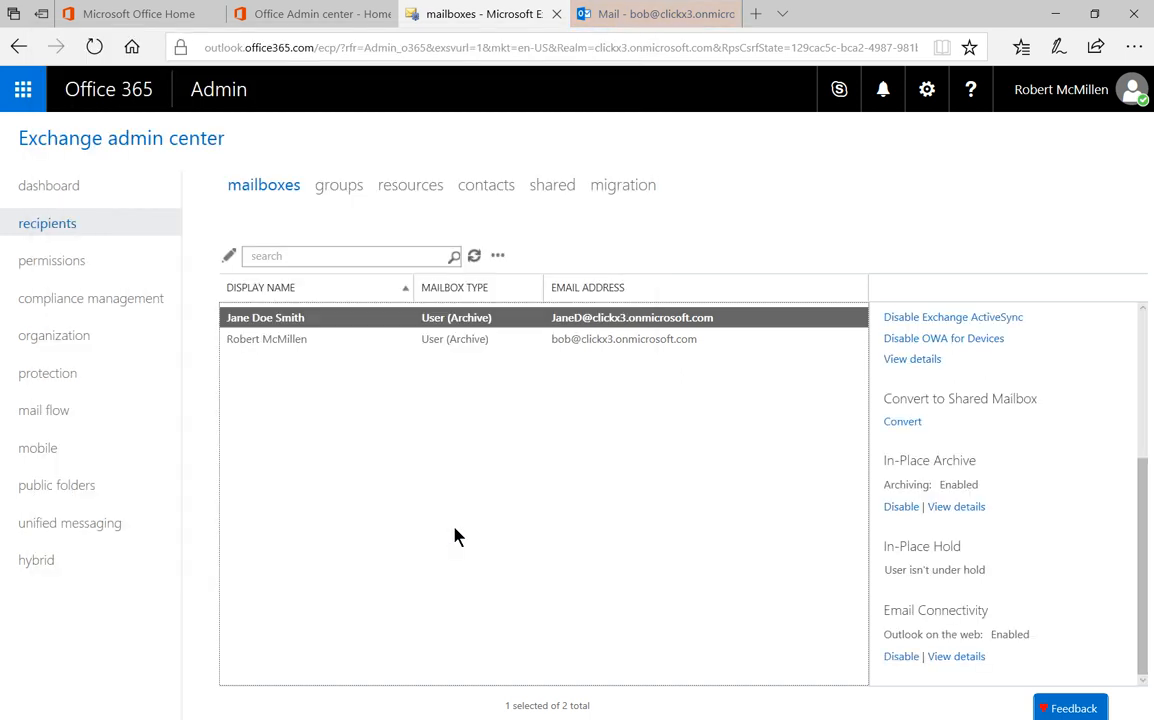
pyautogui.click(266, 340)
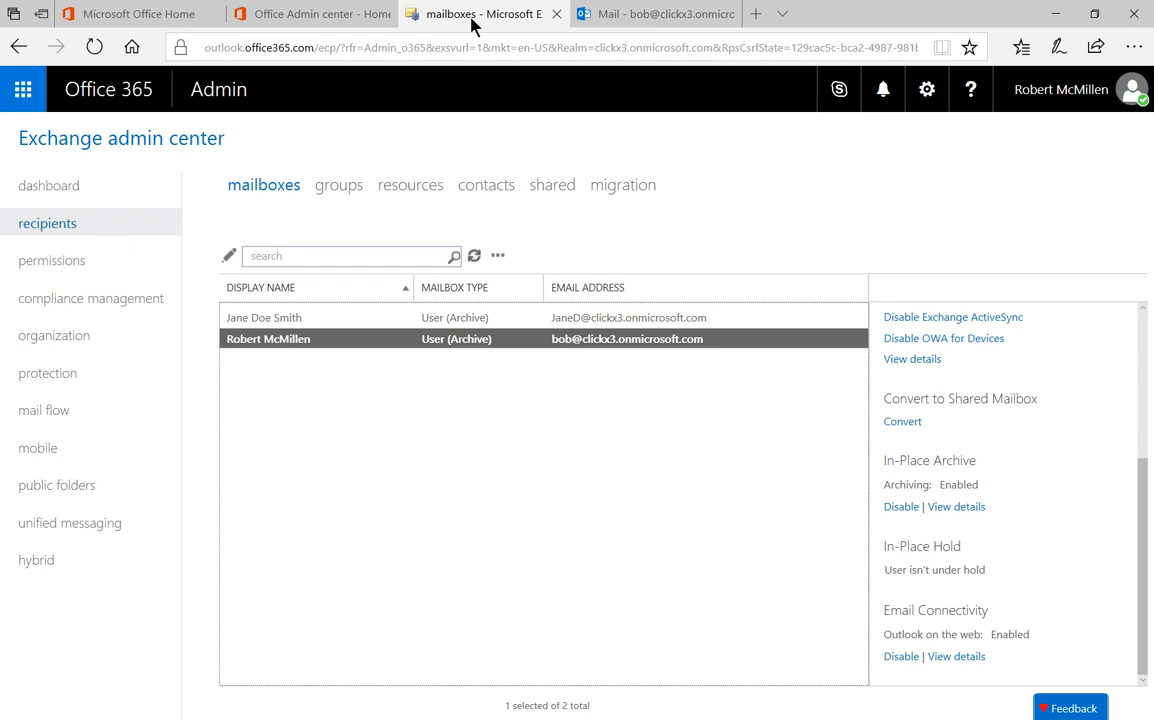
pyautogui.moveTo(344, 350)
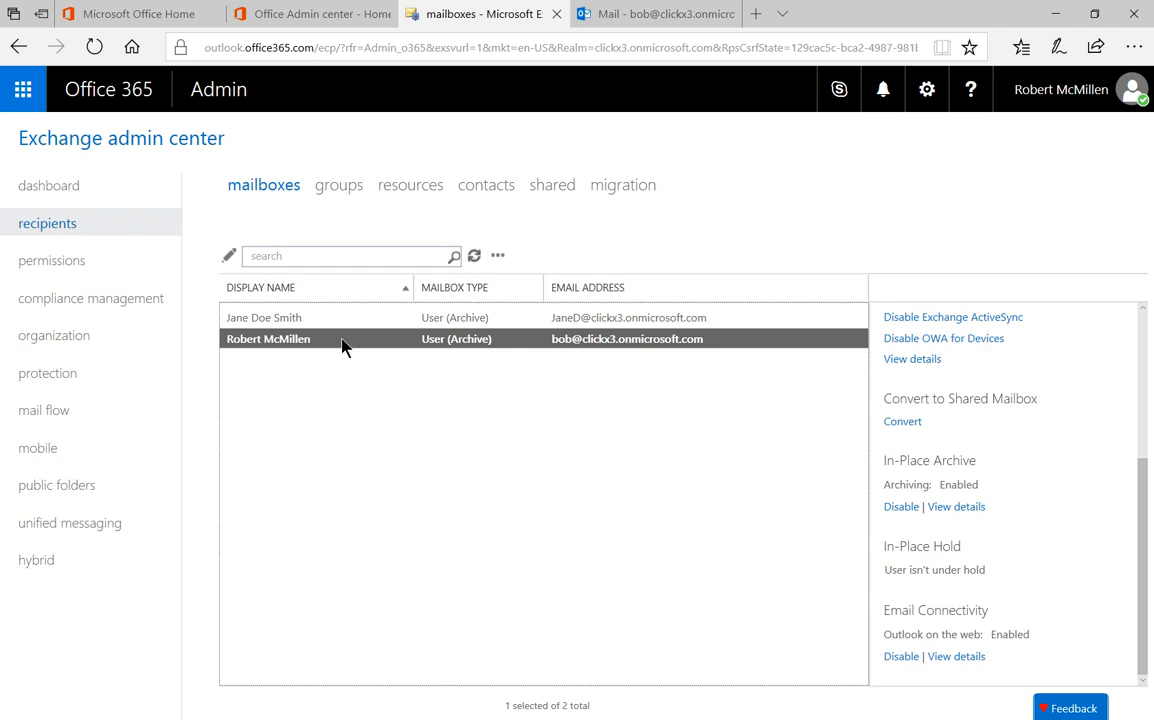
pyautogui.moveTo(642, 16)
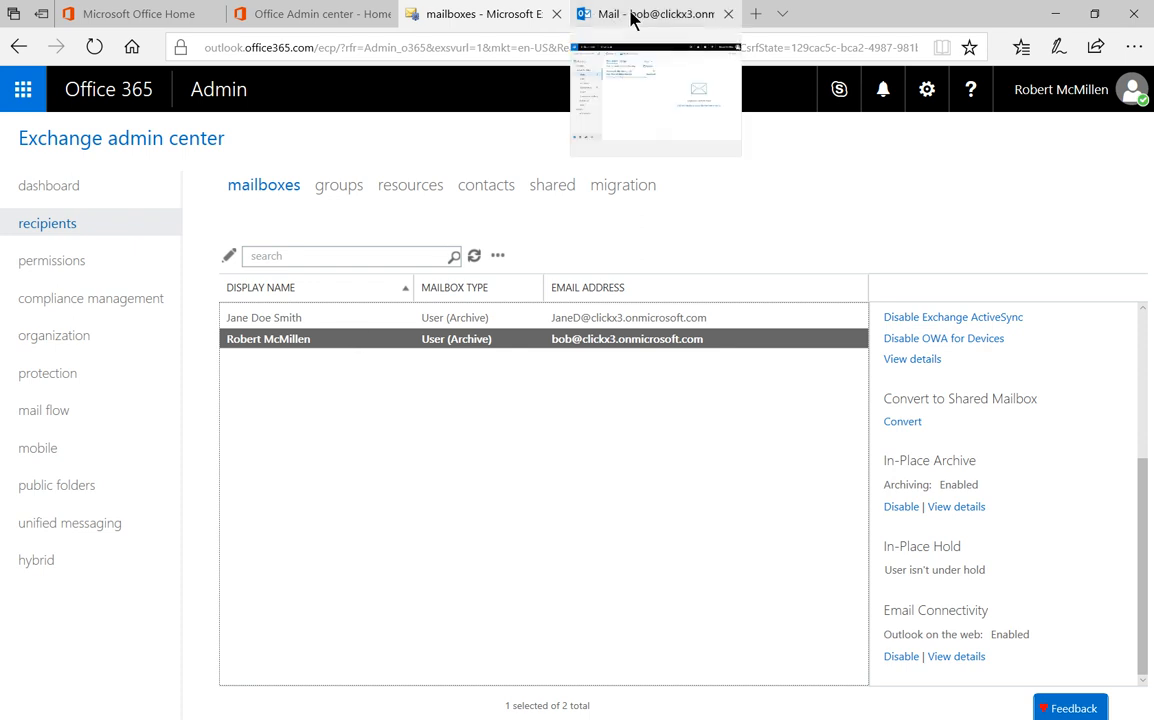
# Switch to Outlook on the web showing the folder list with Archive.
pyautogui.click(638, 16)
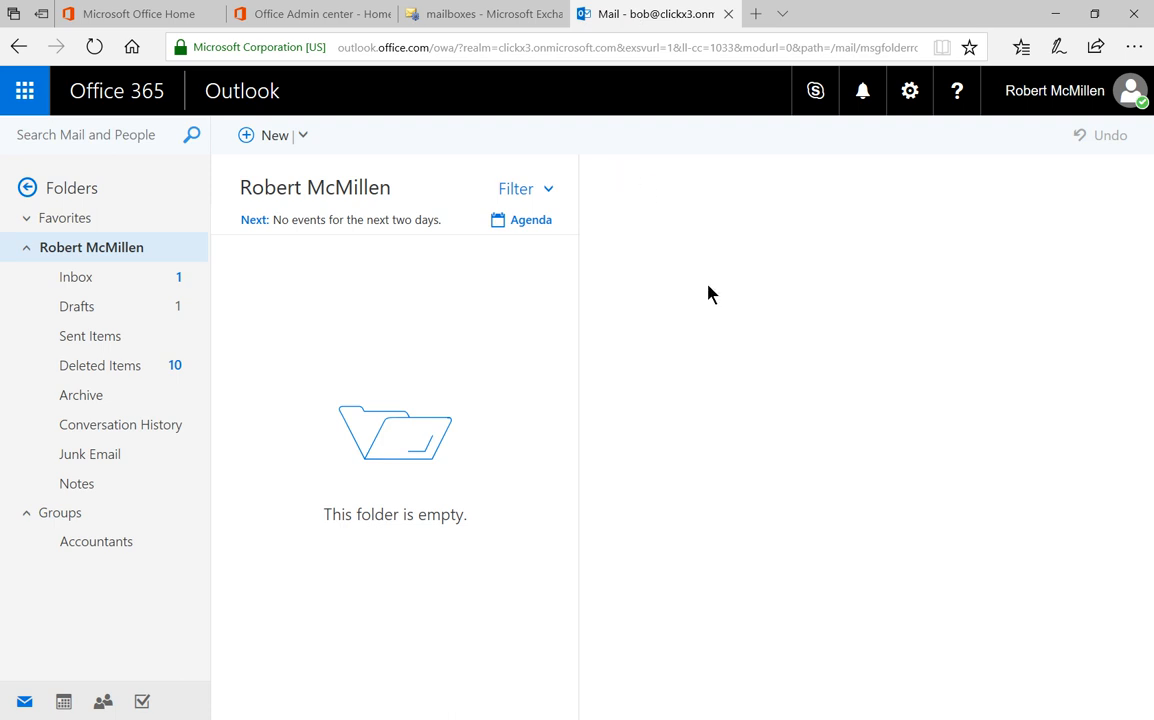
pyautogui.moveTo(708, 288)
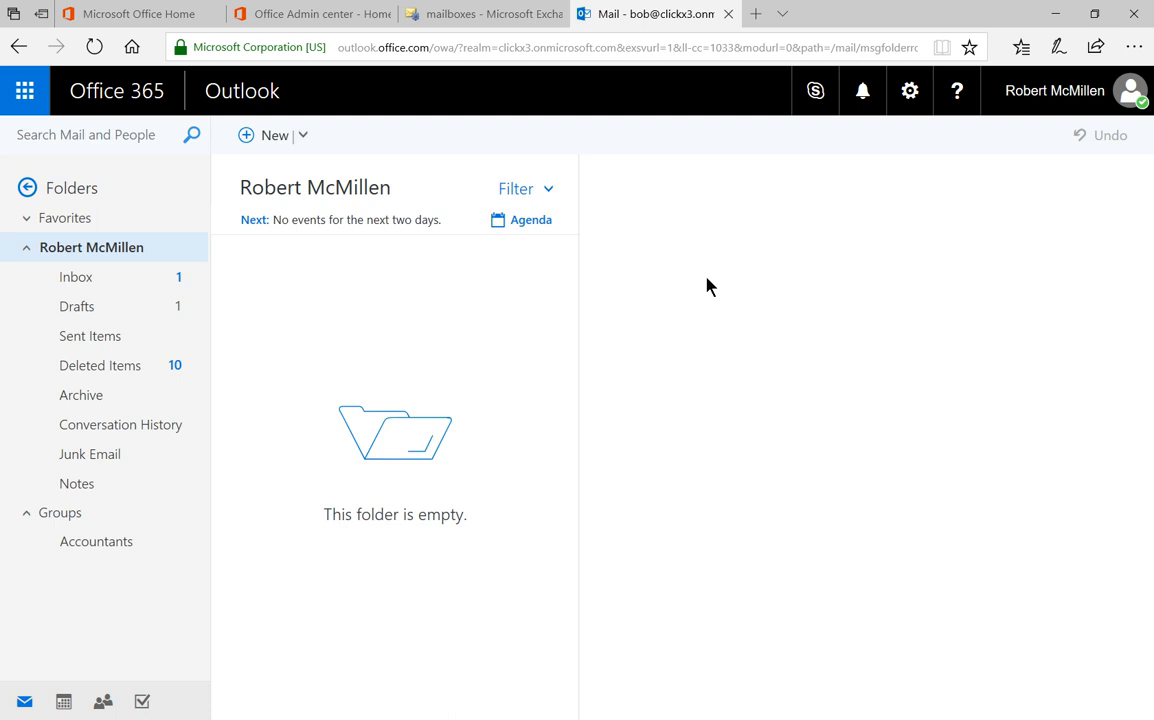
pyautogui.moveTo(476, 436)
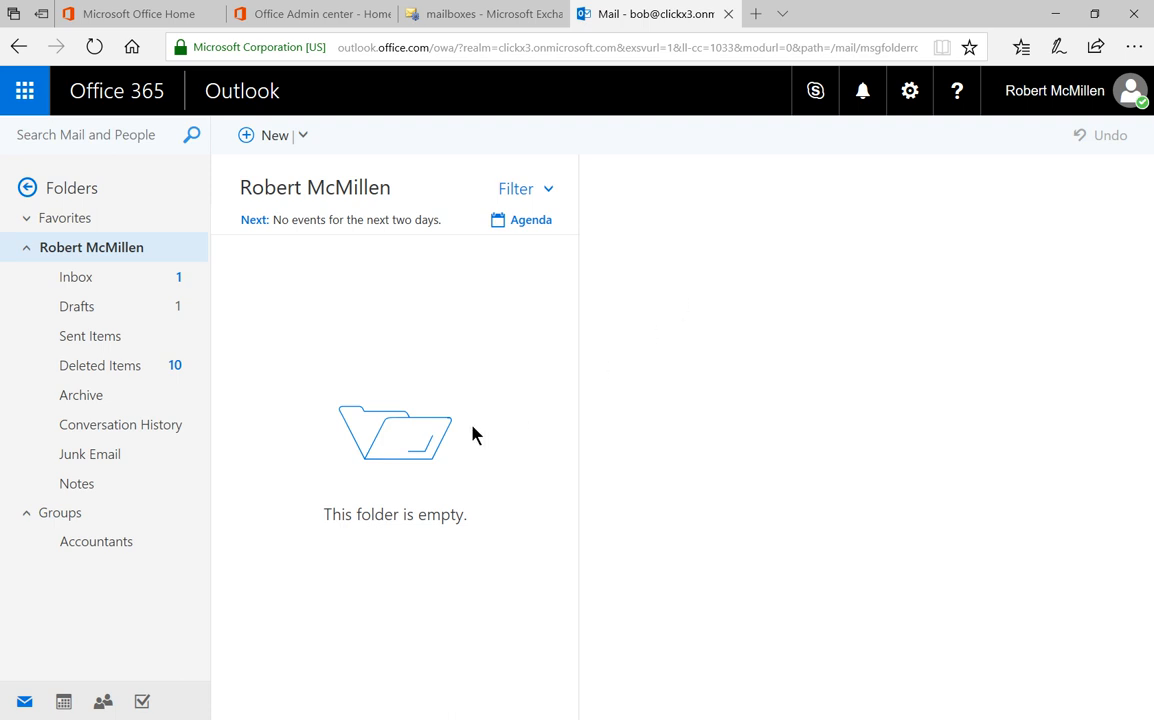
pyautogui.moveTo(70, 396)
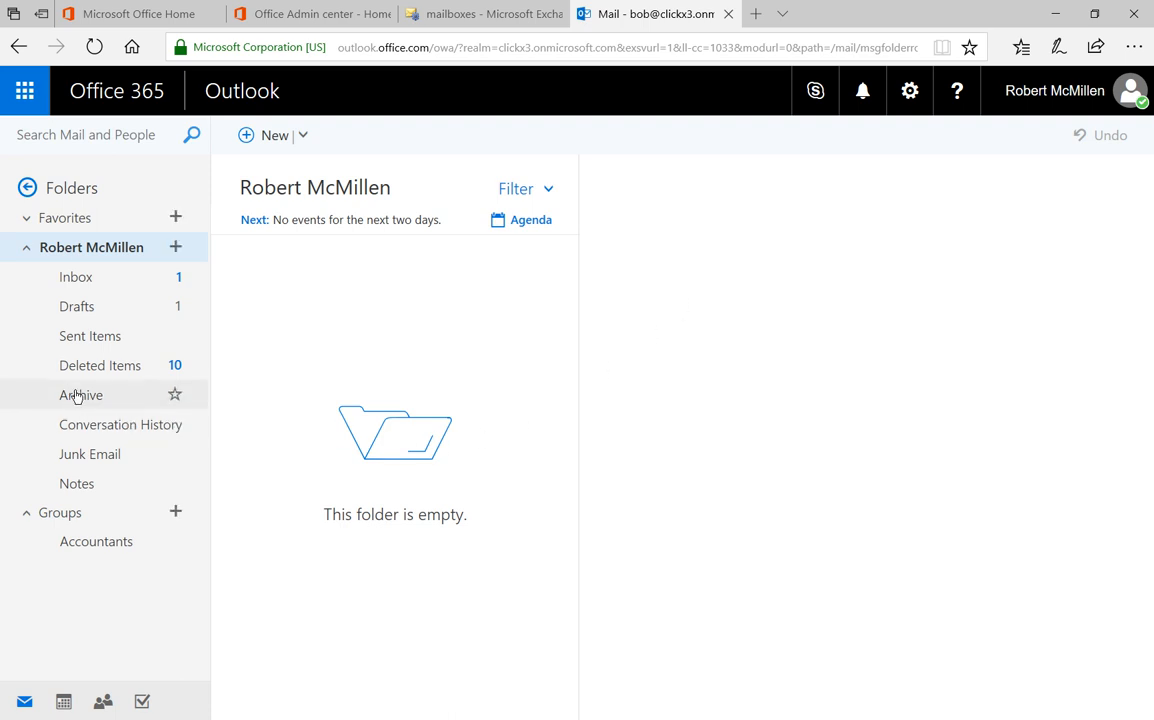
# View the Archive folder, refreshed via Inbox, now holding the Office 365 billing statement from Microsoft.
pyautogui.click(80, 396)
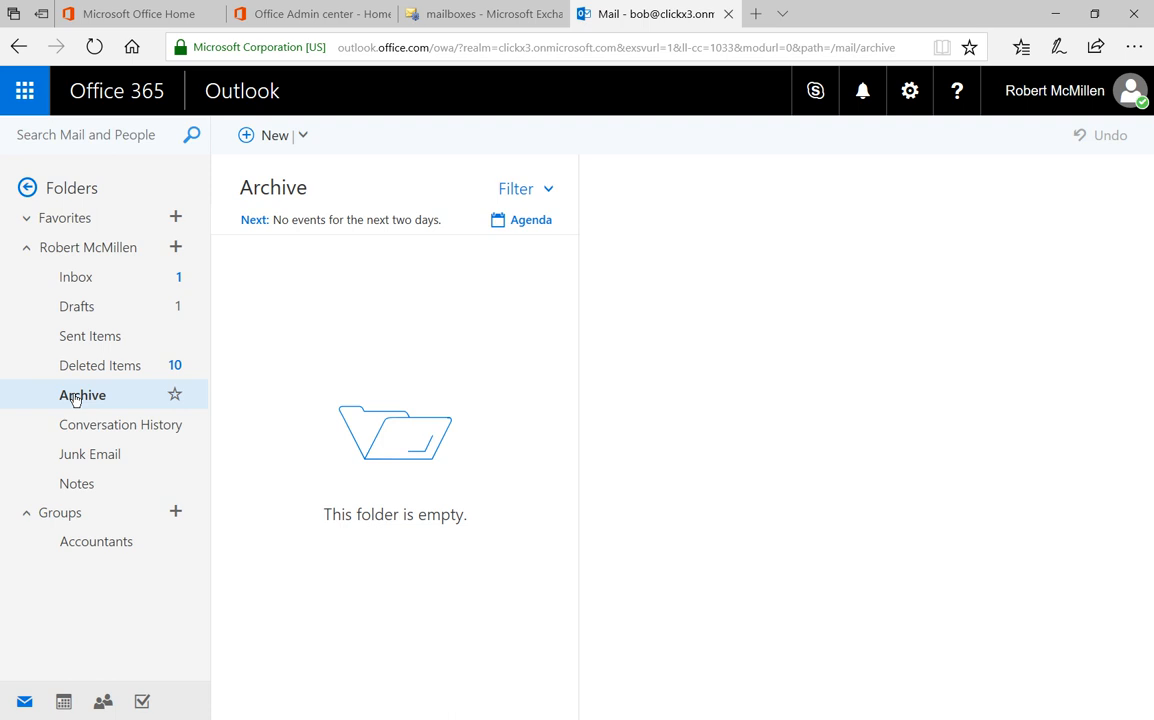
pyautogui.moveTo(352, 306)
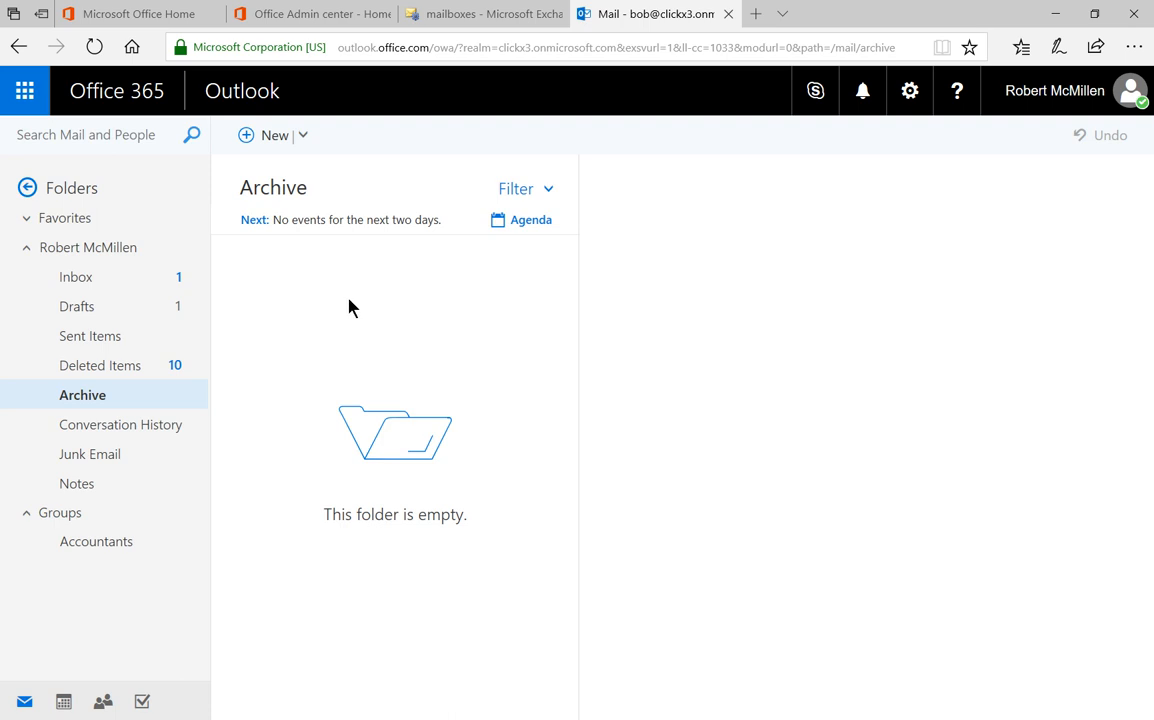
pyautogui.moveTo(376, 328)
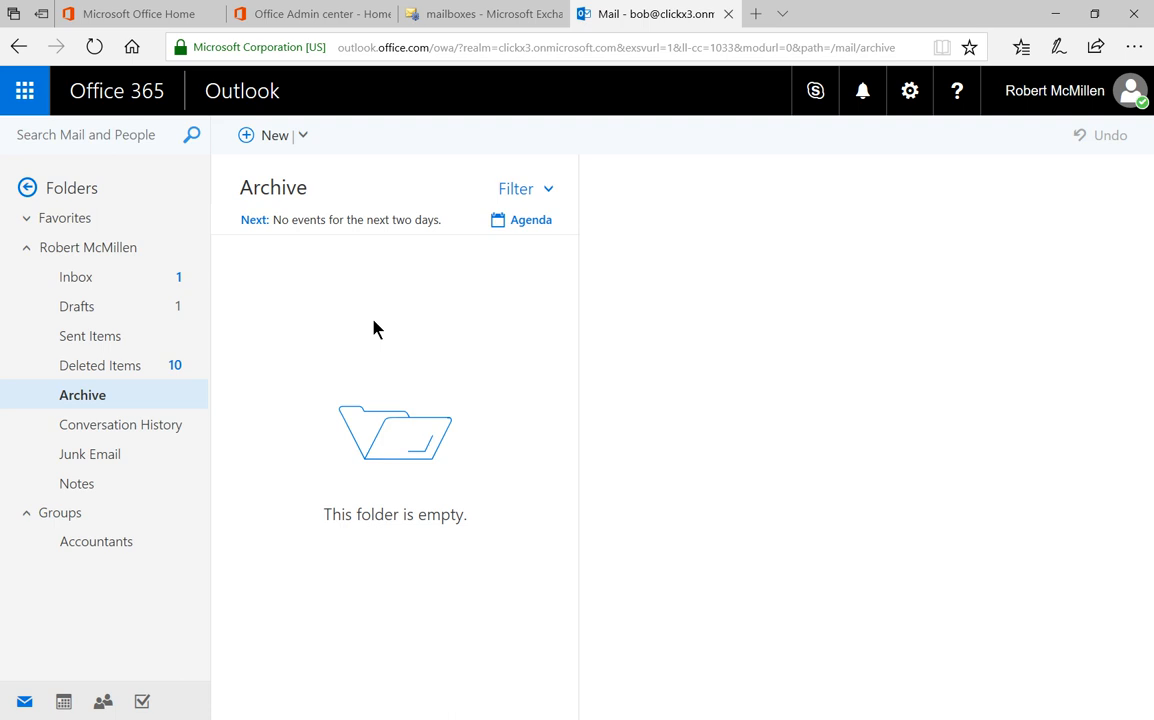
pyautogui.click(60, 276)
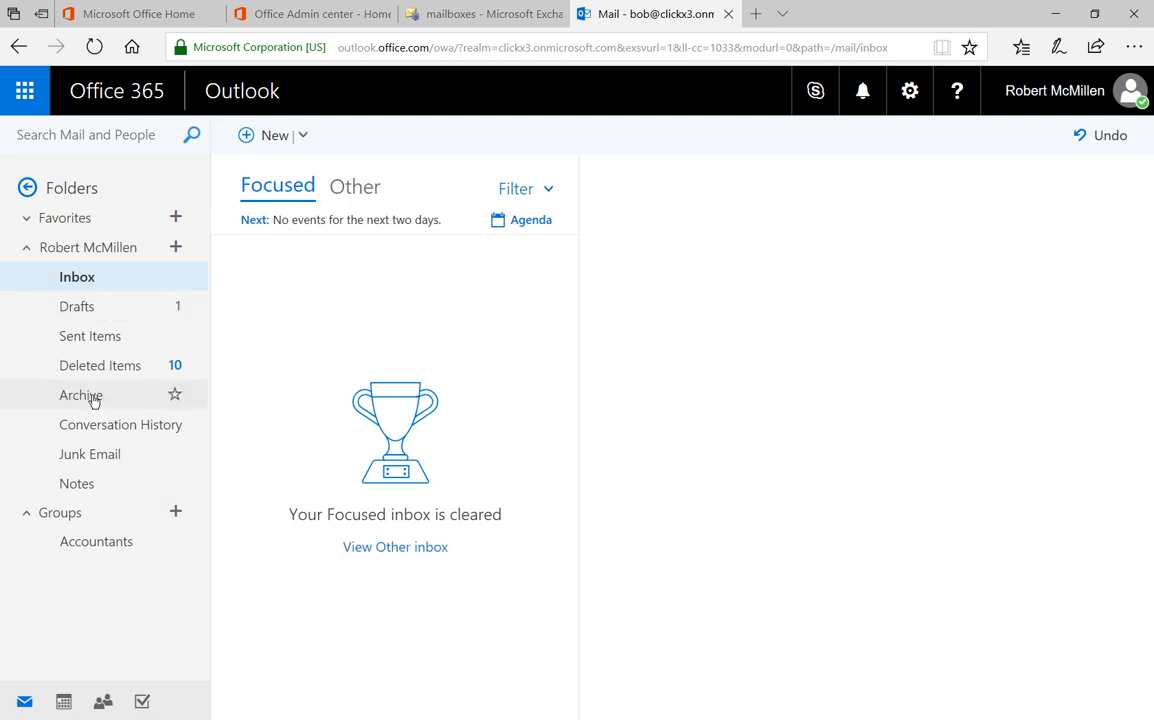
pyautogui.click(76, 396)
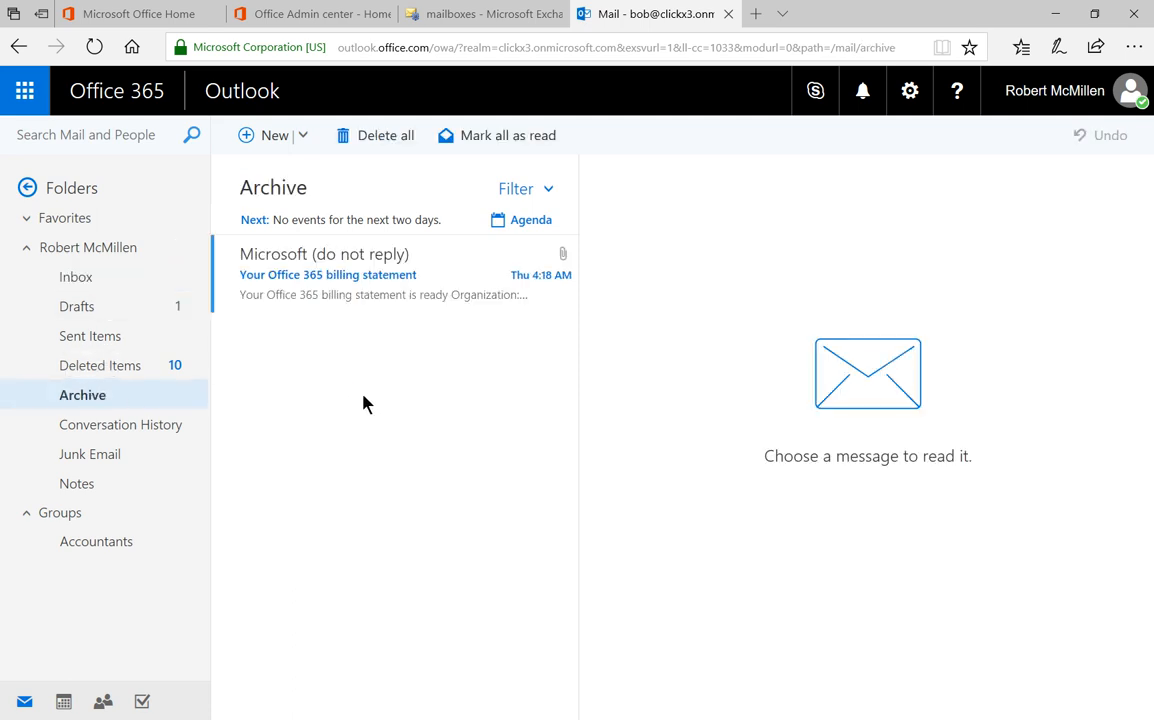